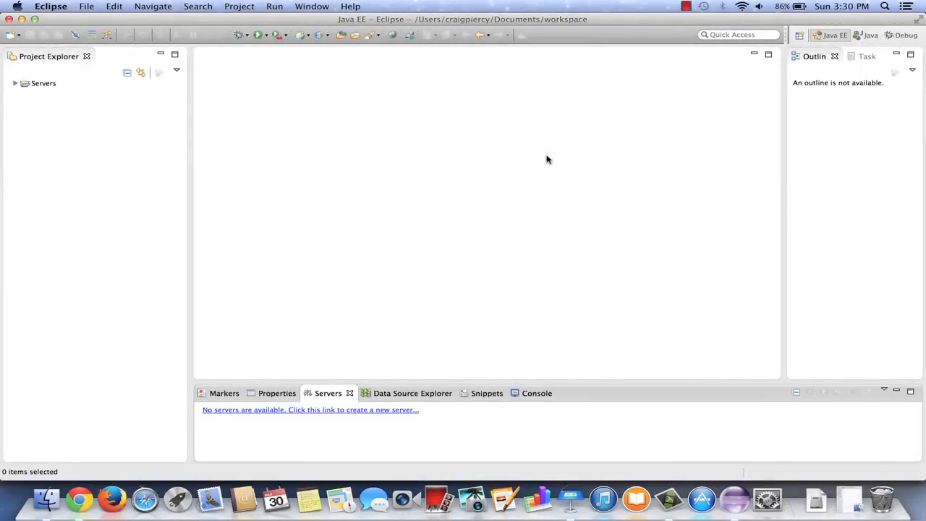
# Step: Start creating a new Dynamic Web Project from File > New
pyautogui.click(87, 5)
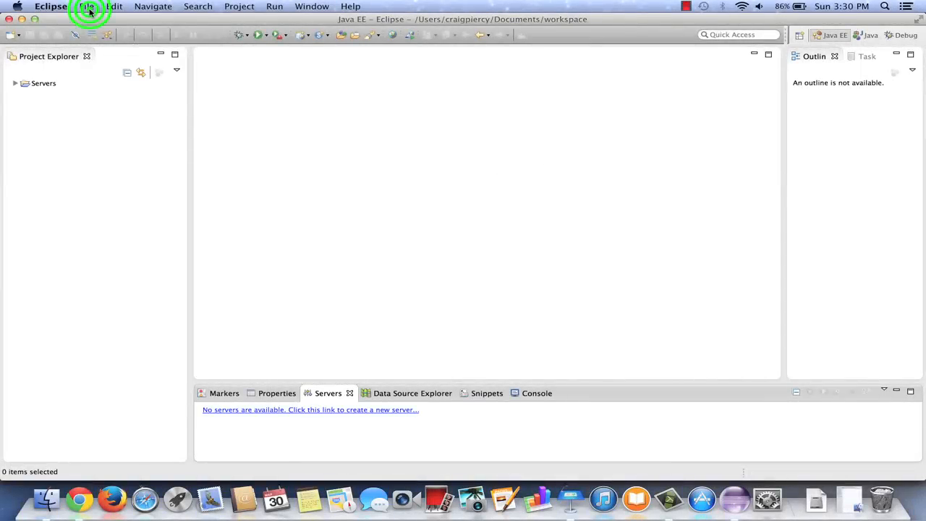
pyautogui.click(87, 6)
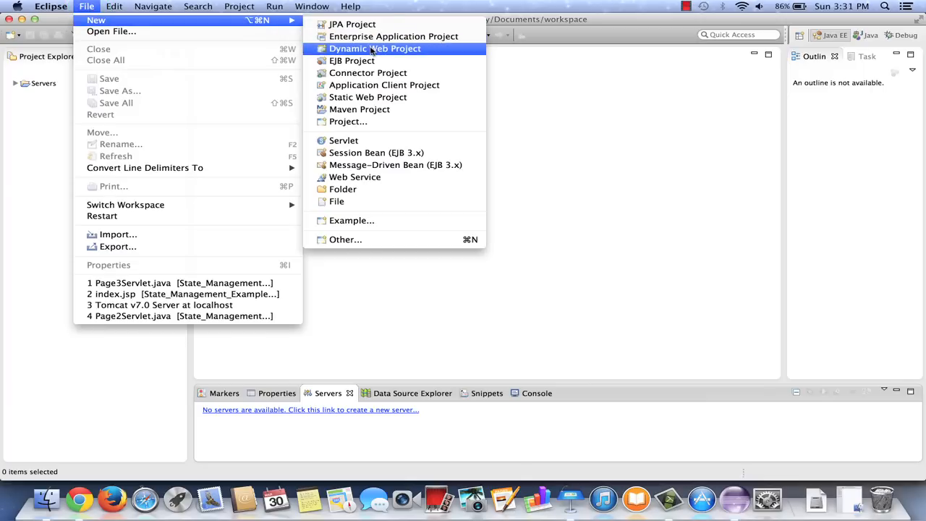
pyautogui.click(371, 49)
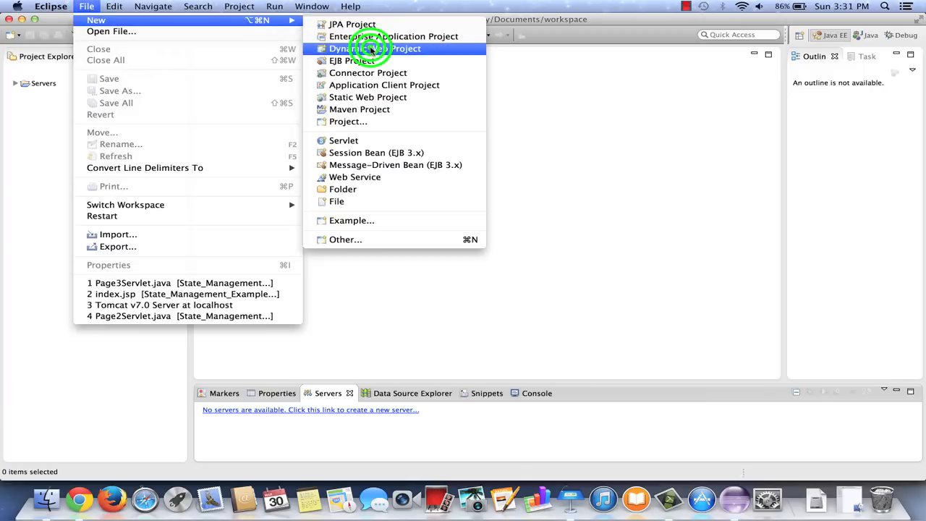
# Step: Name the project Book_DB_Example and advance through Java and Web Module settings to Finish
pyautogui.click(375, 49)
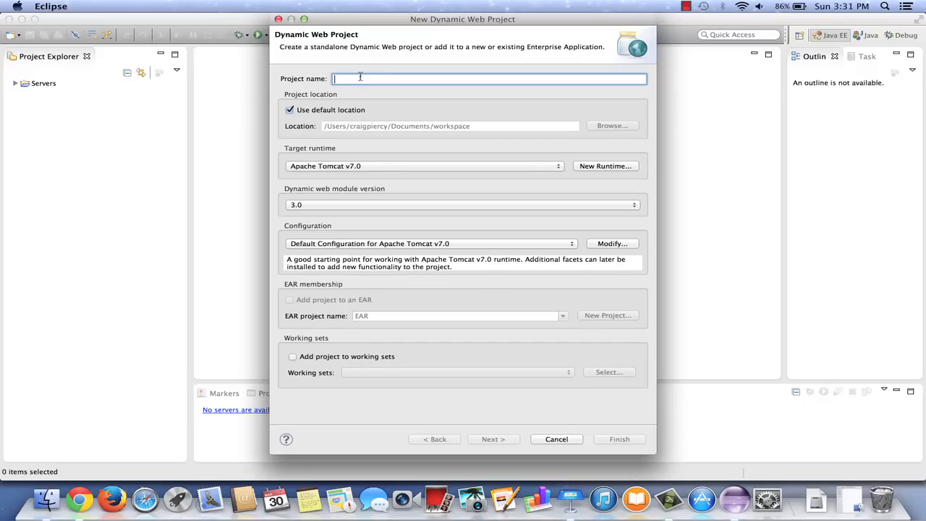
pyautogui.write('Book_DB')
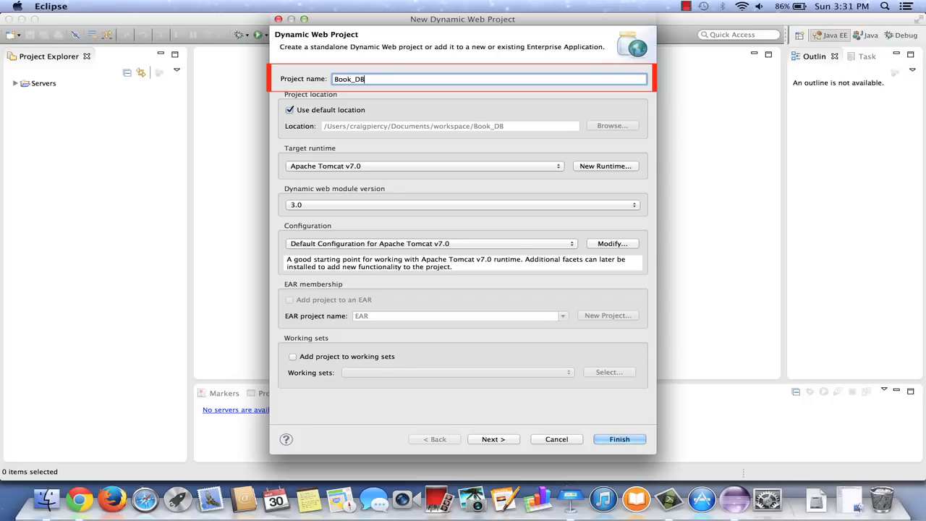
pyautogui.write('_Example')
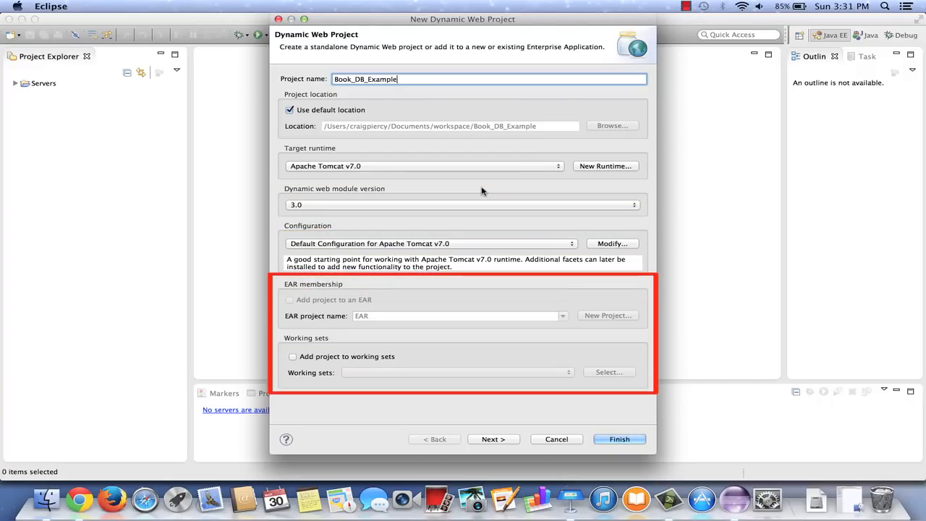
pyautogui.click(492, 440)
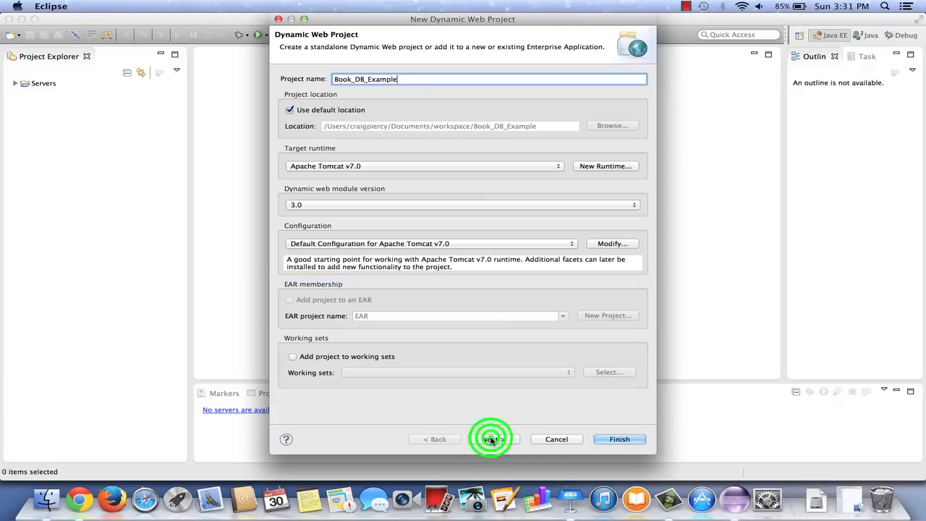
pyautogui.click(493, 440)
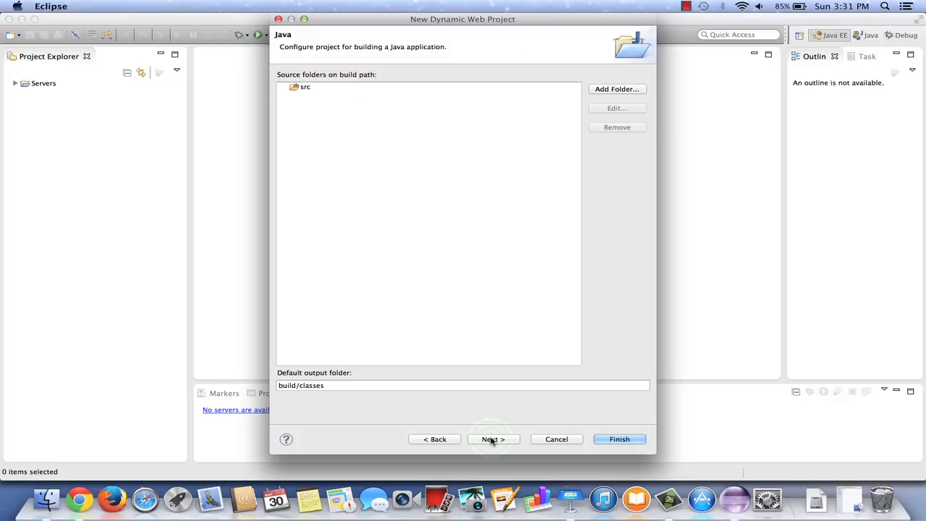
pyautogui.click(492, 440)
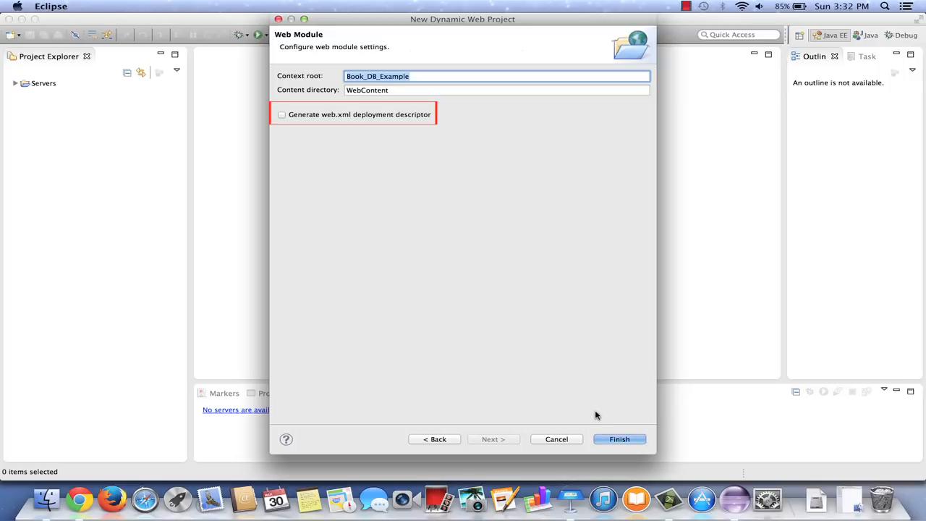
pyautogui.click(619, 440)
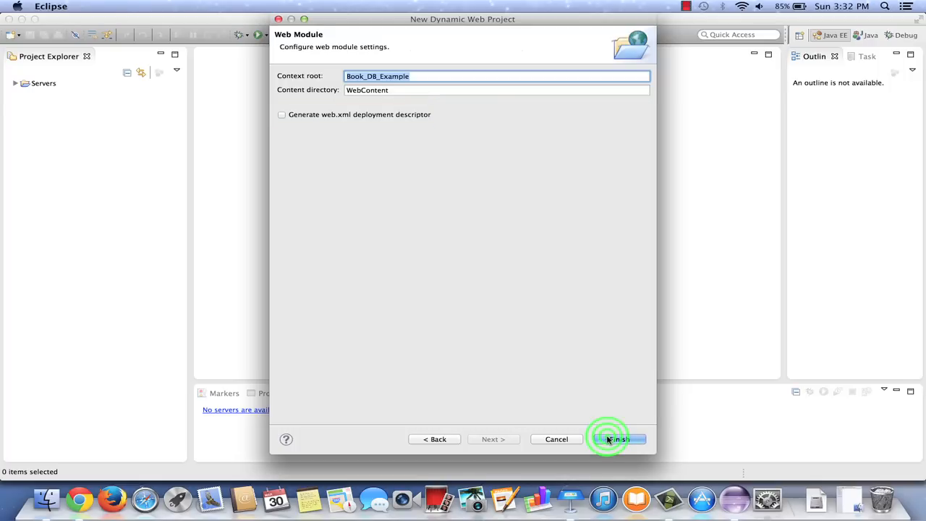
# Step: Confirm project creation and expand Java Resources to select the src folder
pyautogui.click(616, 440)
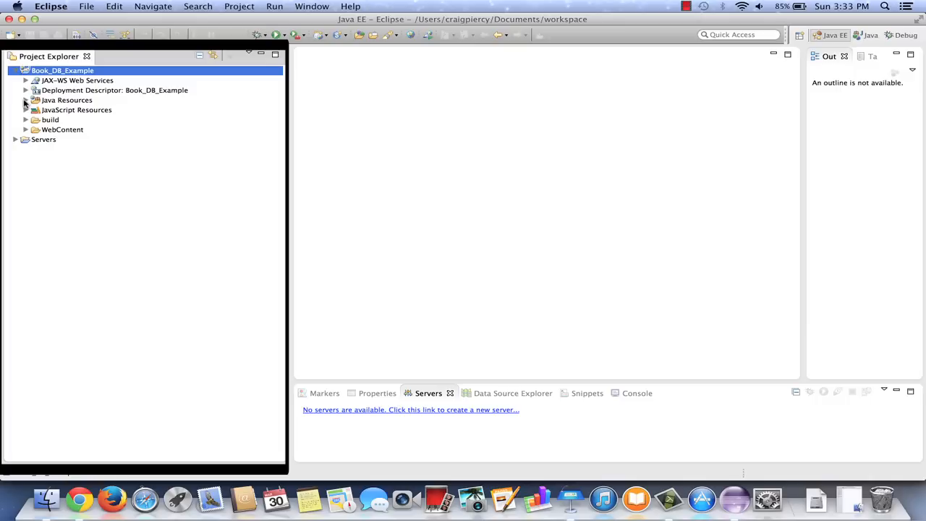
pyautogui.click(26, 100)
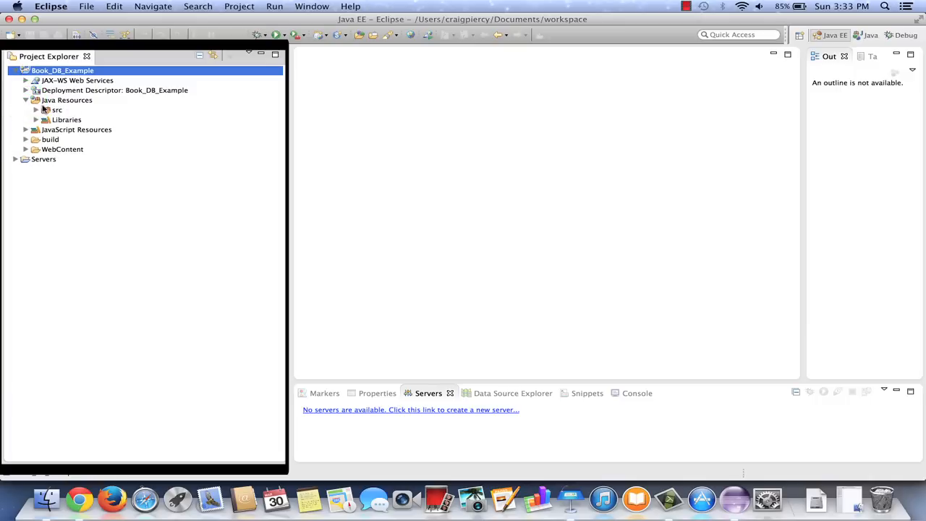
pyautogui.click(56, 110)
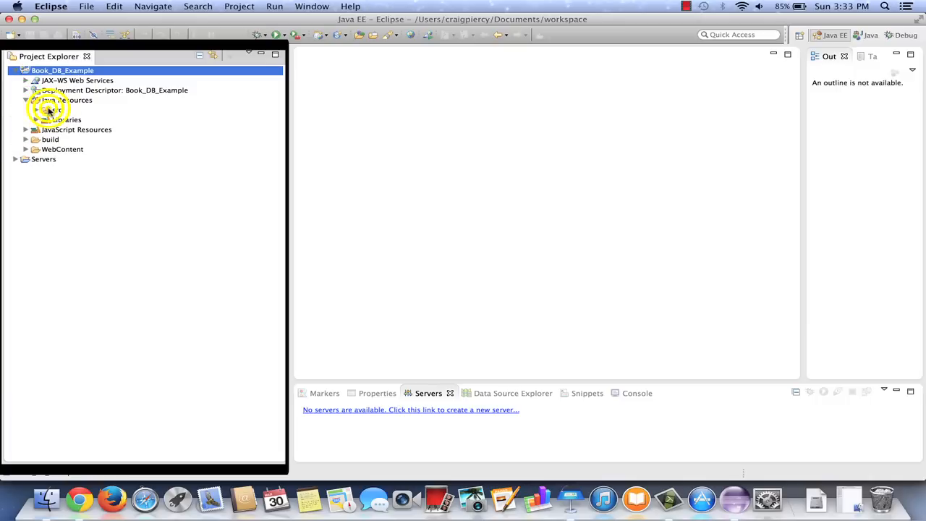
# Step: Create a new package named controllers in the src folder
pyautogui.rightClick(49, 100)
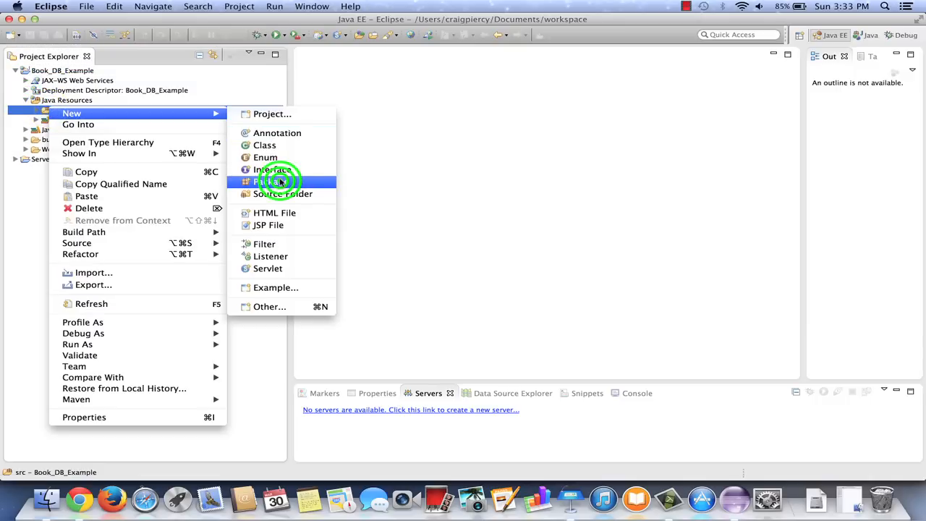
pyautogui.click(268, 182)
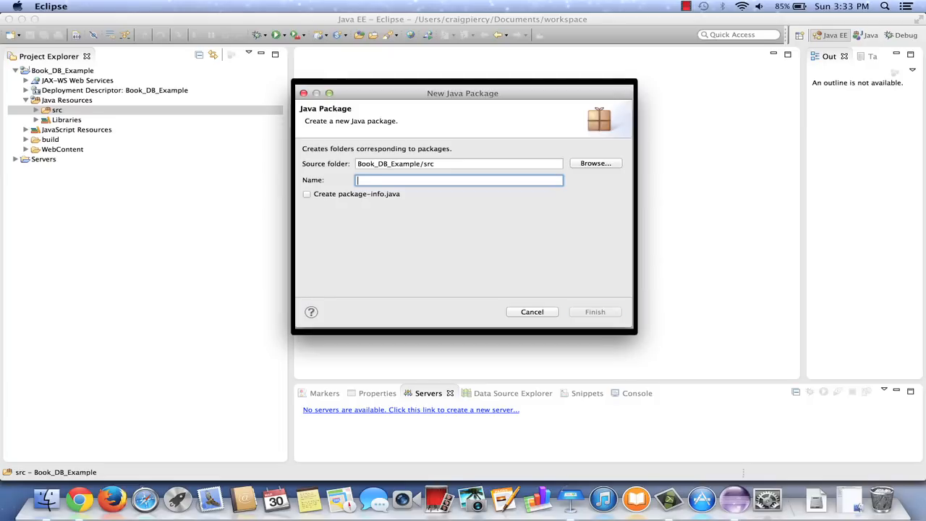
pyautogui.write('controllers')
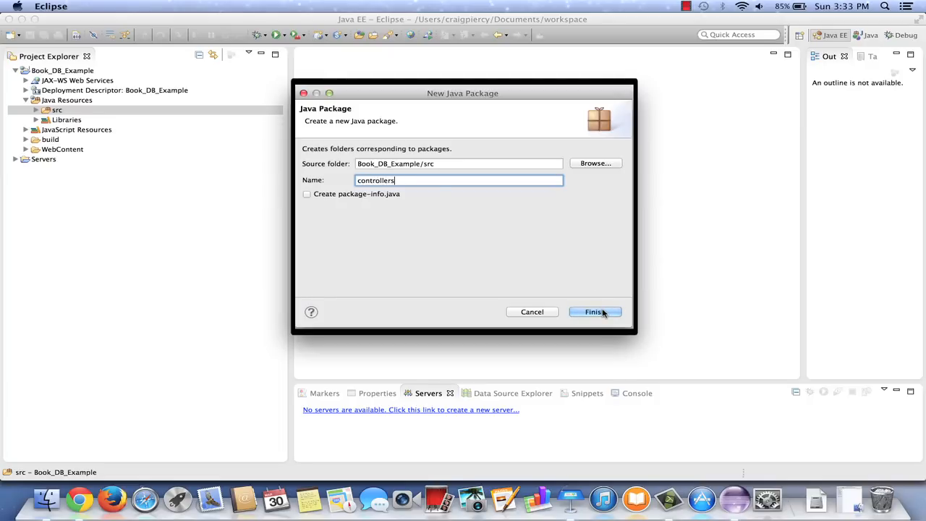
pyautogui.click(594, 313)
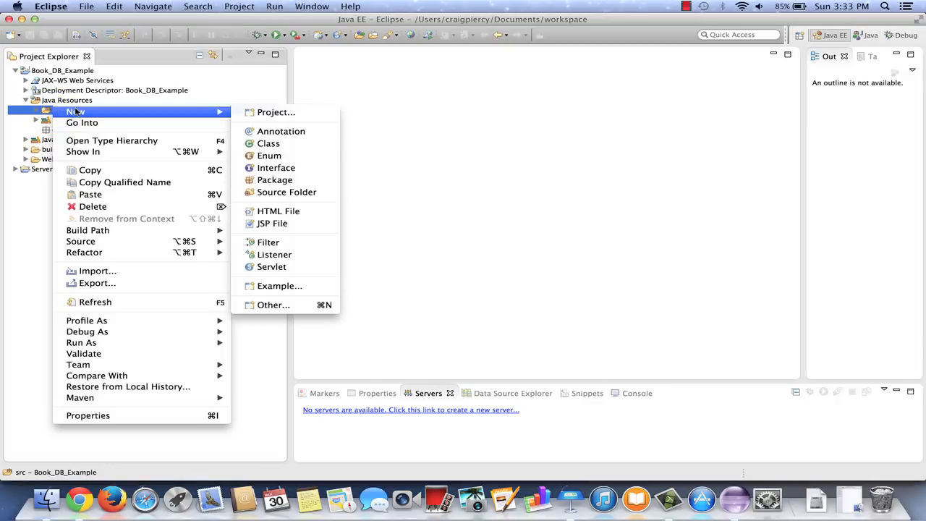
pyautogui.moveTo(287, 191)
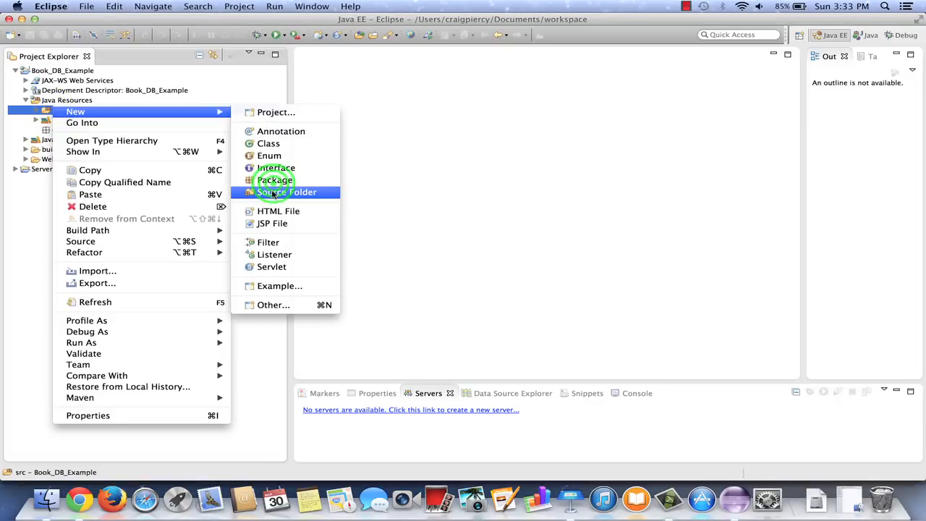
# Step: Create a second package named model in the src folder
pyautogui.click(275, 179)
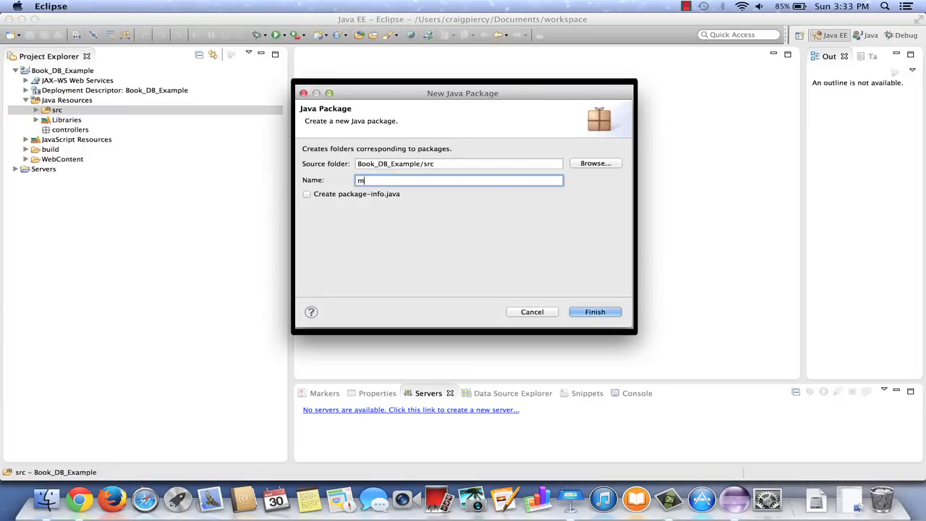
pyautogui.write('odel')
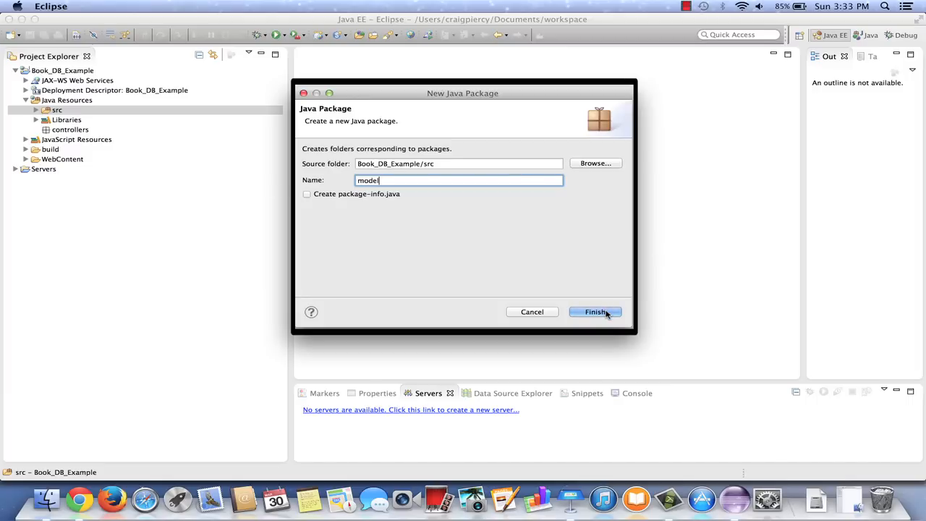
pyautogui.click(596, 312)
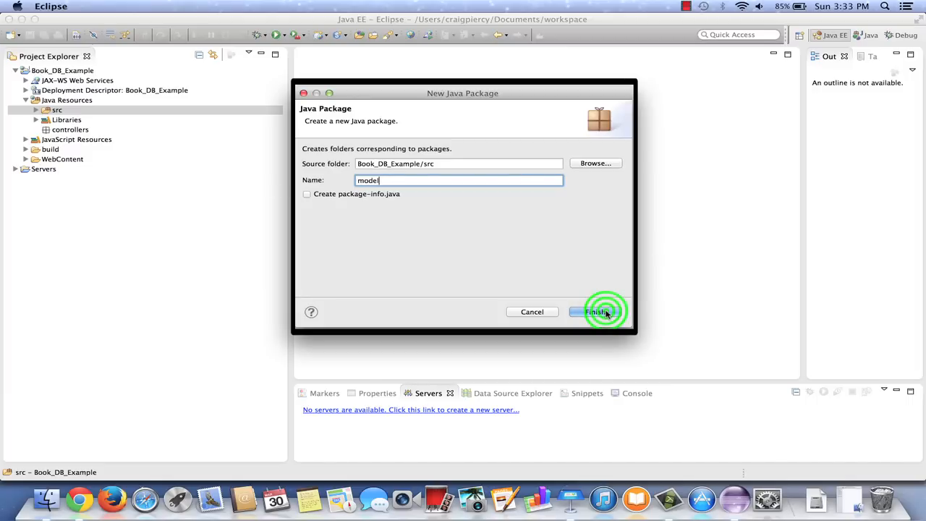
pyautogui.click(596, 311)
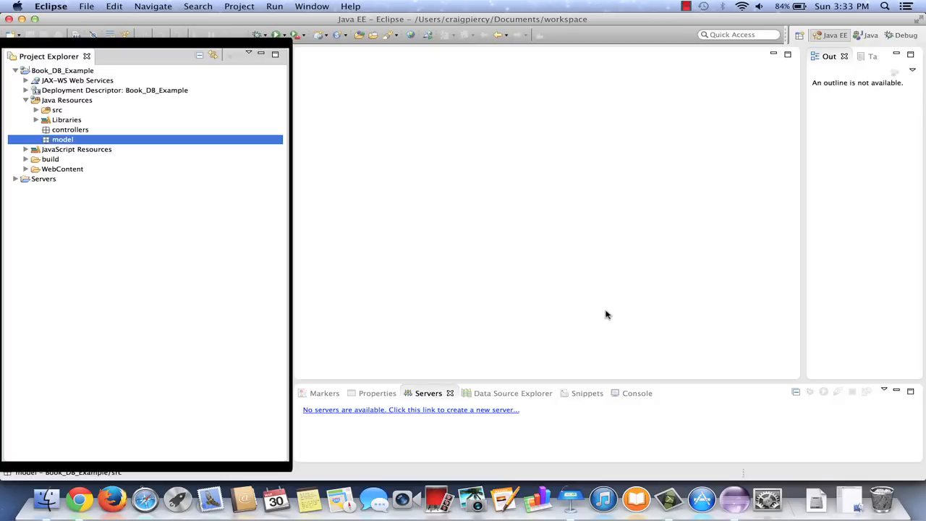
pyautogui.moveTo(254, 149)
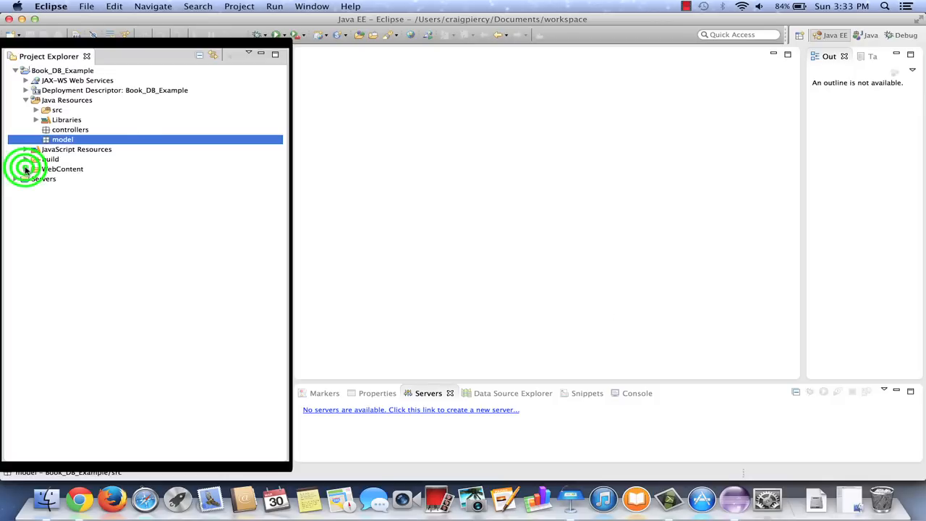
# Step: Create a new JSP file named index.jsp in the WebContent folder
pyautogui.click(26, 168)
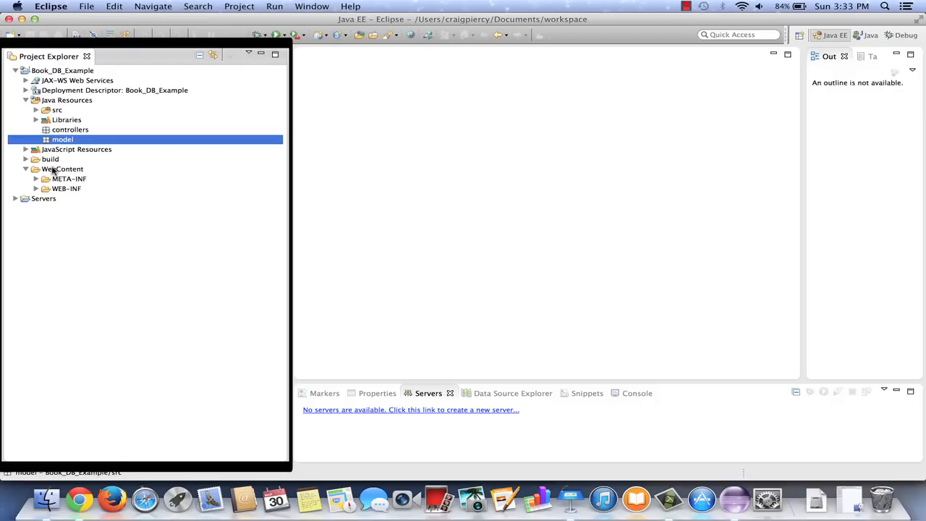
pyautogui.rightClick(61, 168)
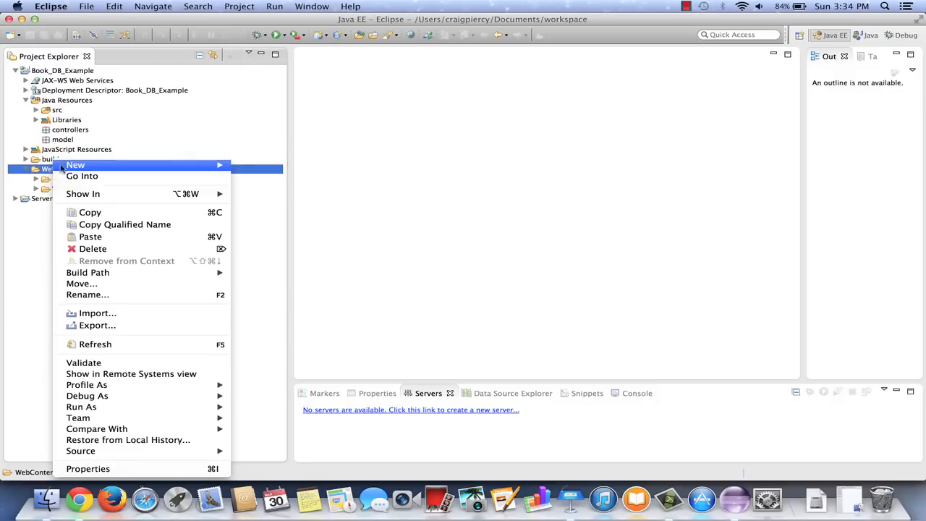
pyautogui.moveTo(81, 176)
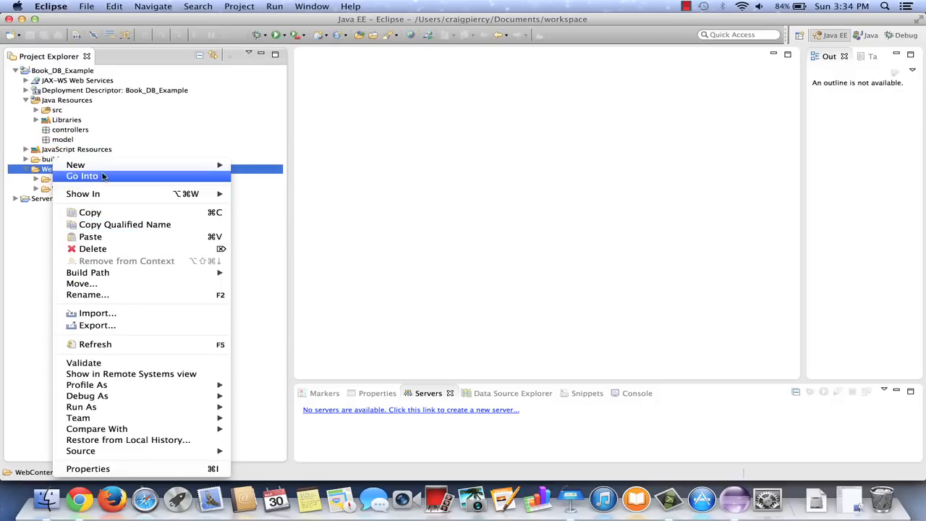
pyautogui.moveTo(75, 165)
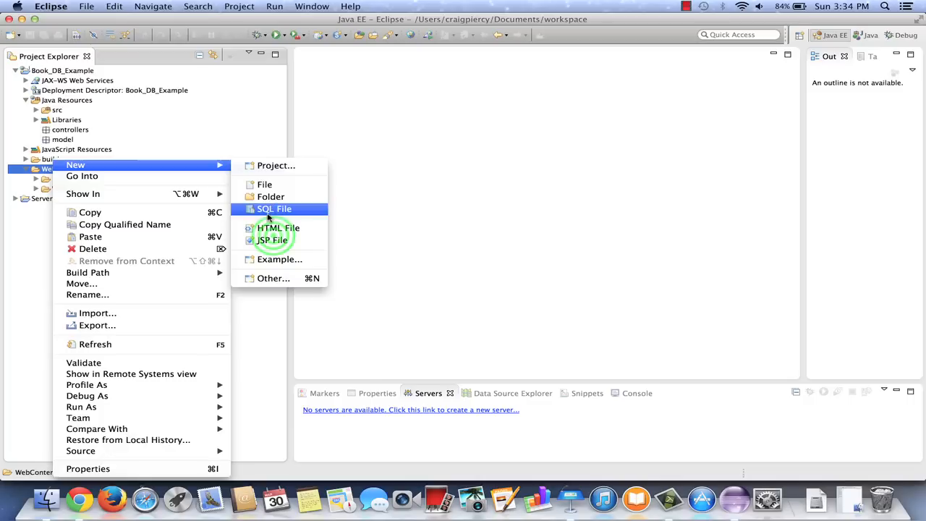
pyautogui.click(272, 240)
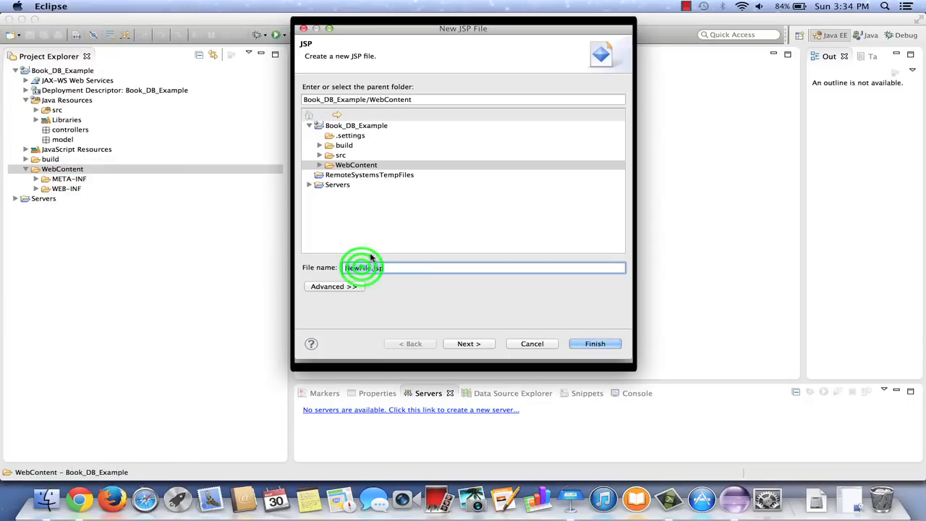
pyautogui.click(371, 266)
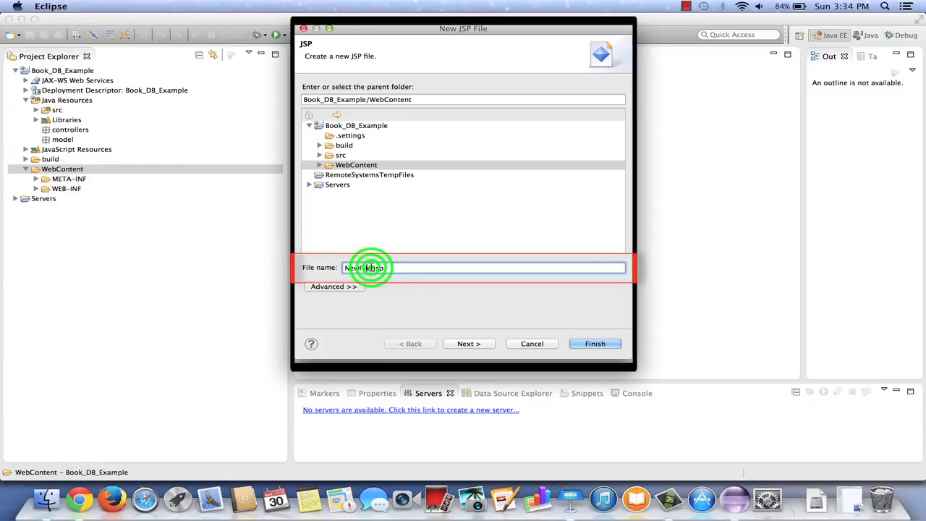
pyautogui.write('index.jsp')
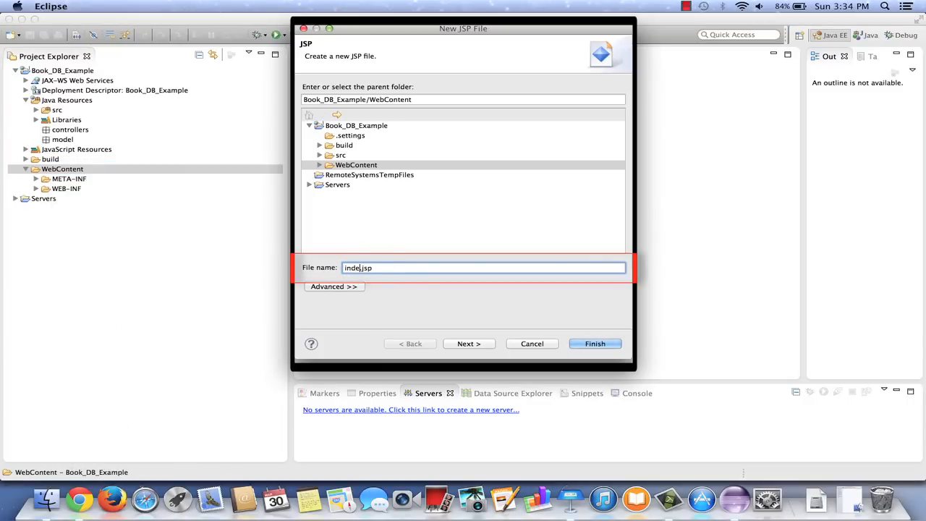
pyautogui.click(595, 344)
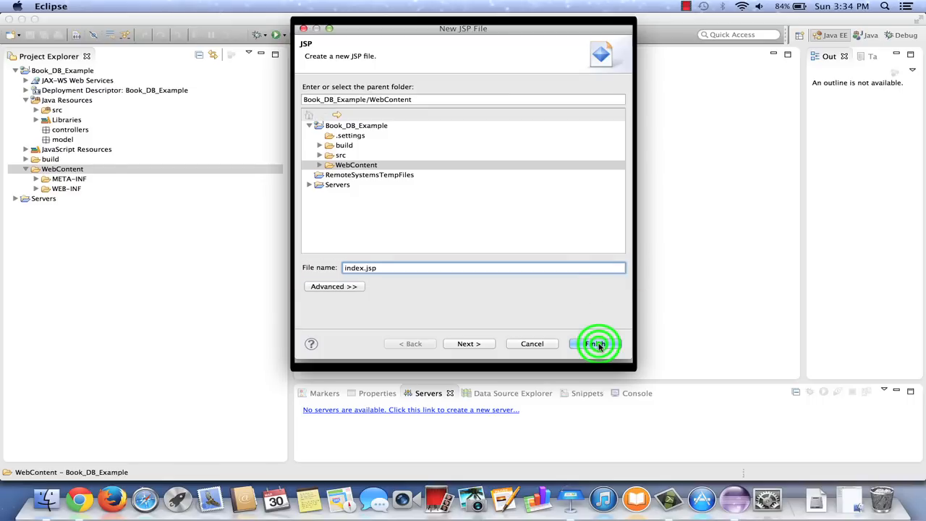
pyautogui.click(595, 345)
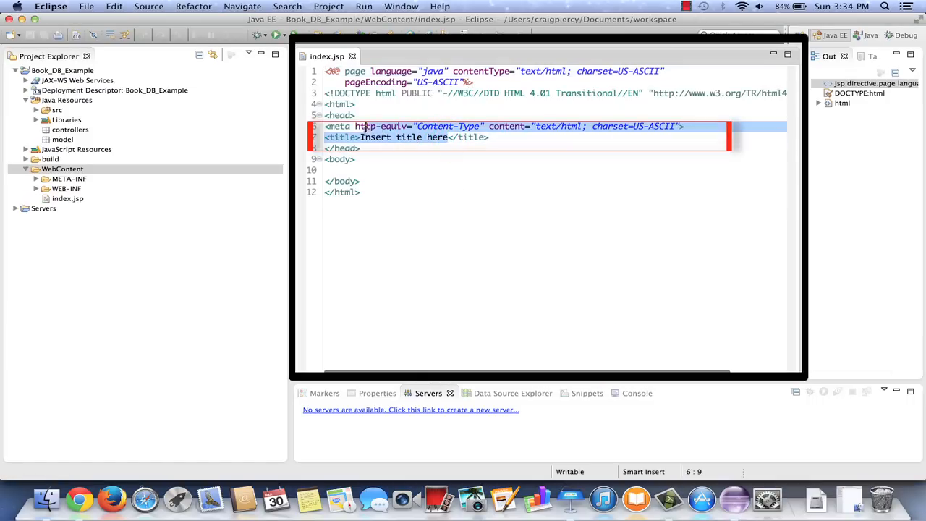
# Step: Set the page title to Amazing Book Database Demonstration
pyautogui.write('Ams')
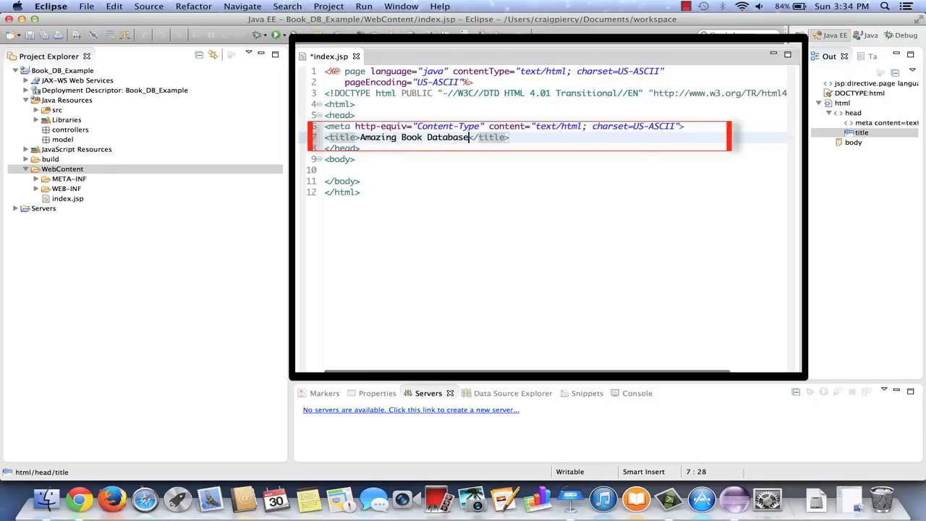
pyautogui.write('Demonstration')
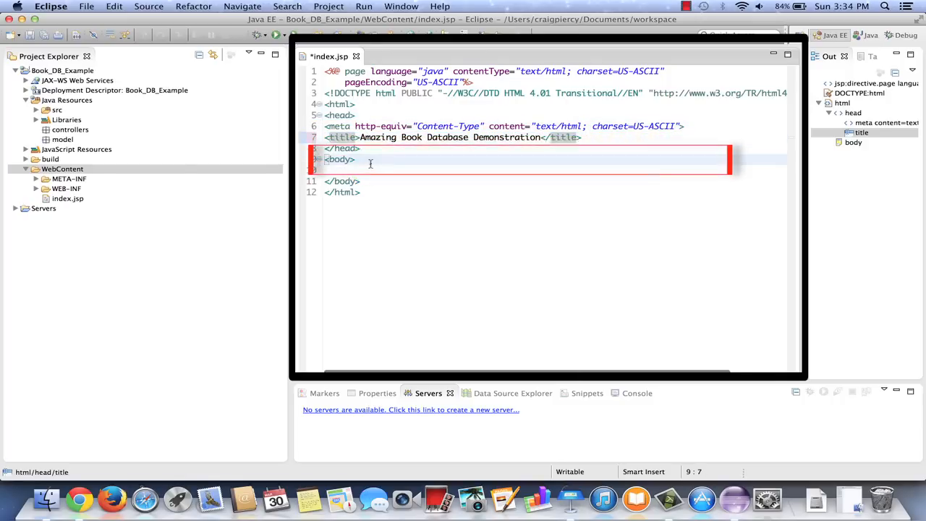
pyautogui.write('<title>Amazing Book Database Demonstration</title>')
pyautogui.click(554, 169)
pyautogui.write('<h1>Amazing Book Database Demonstration</h1>')
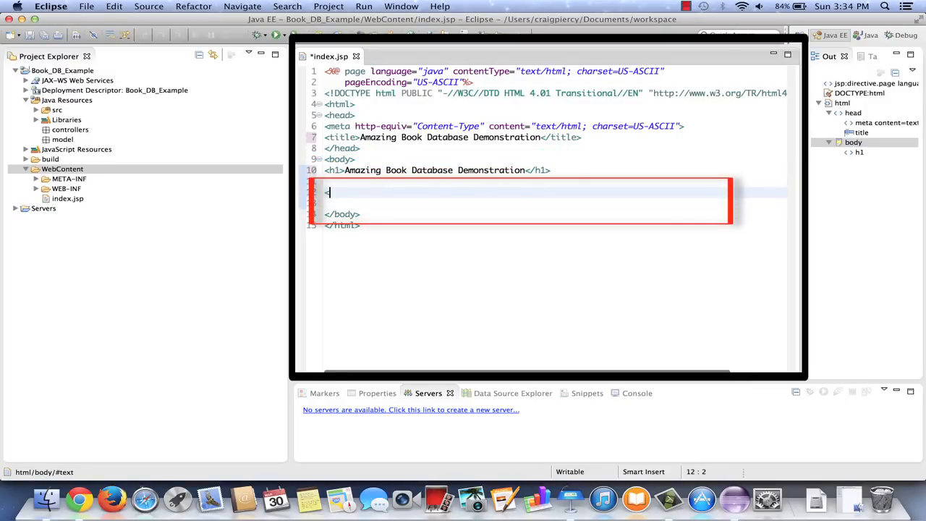
# Step: Add a paragraph with a link to "read" labelled Read the database
pyautogui.write('<p>')
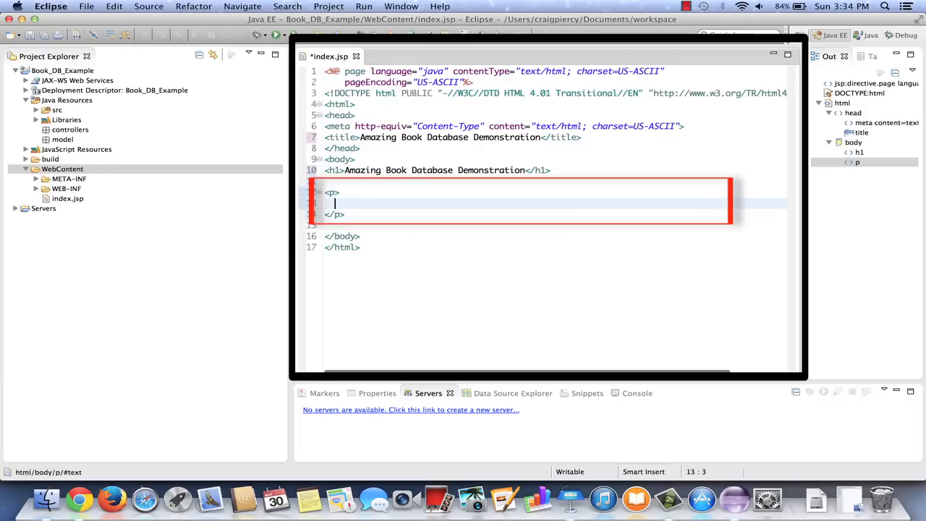
pyautogui.write('<a href')
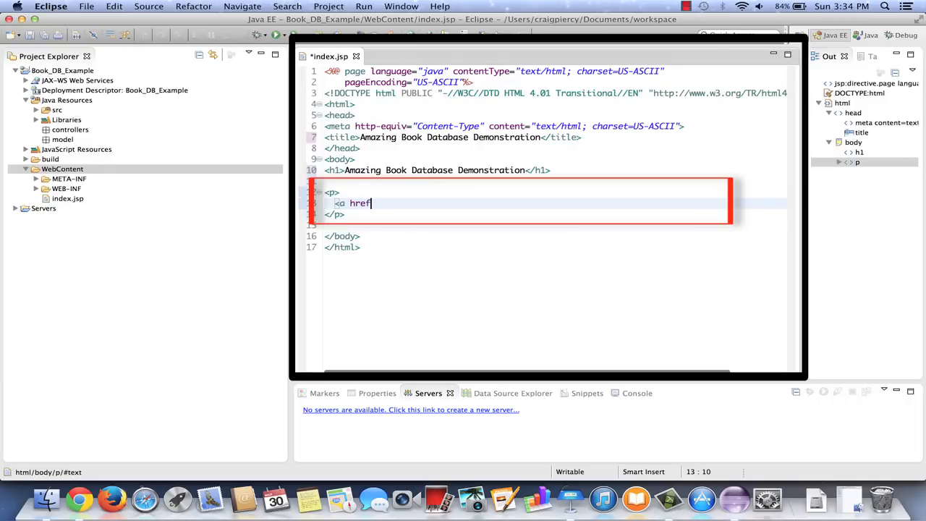
pyautogui.write('=')
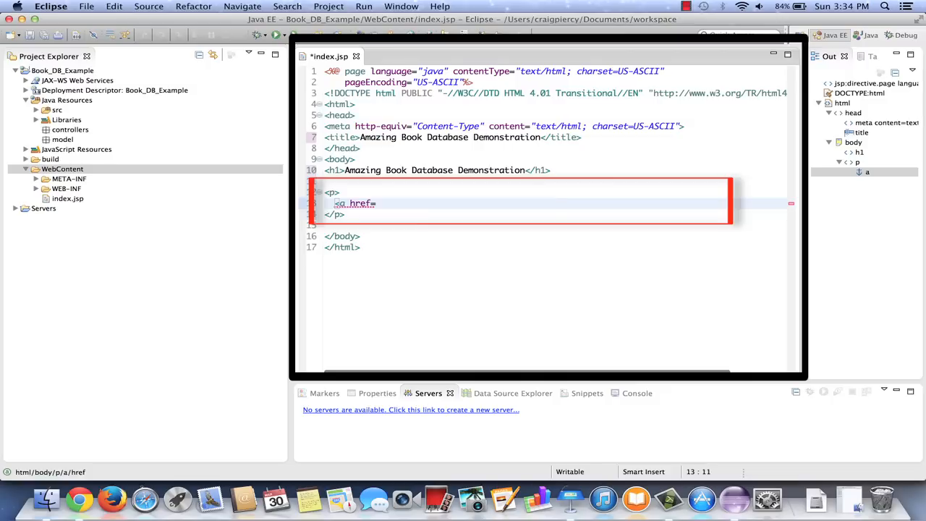
pyautogui.write('"read')
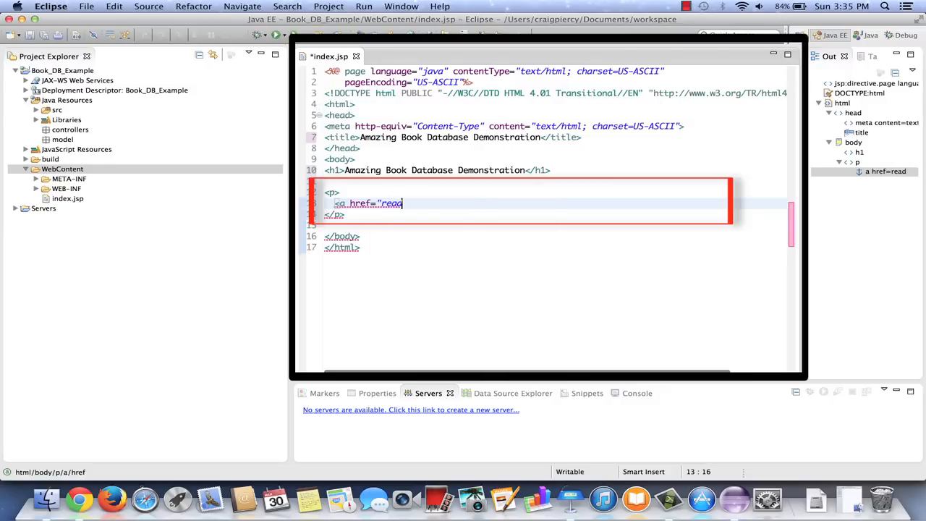
pyautogui.write('"')
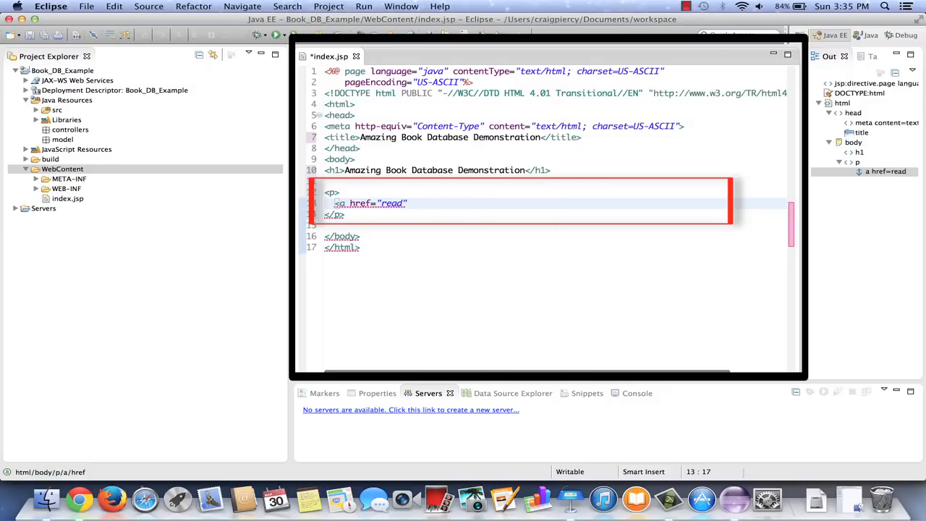
pyautogui.write('>Read the database</a>')
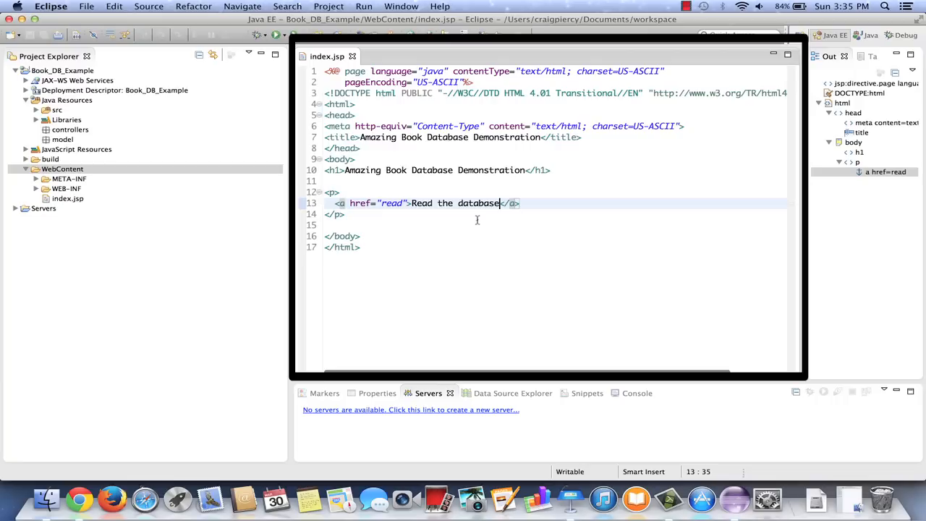
# Step: Expand WEB-INF in Project Explorer and select its lib folder
pyautogui.click(394, 203)
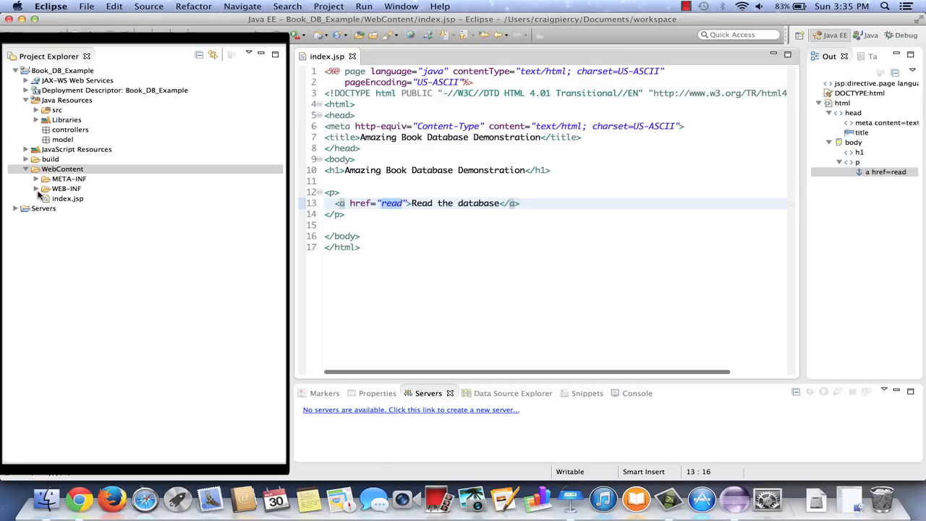
pyautogui.moveTo(39, 195)
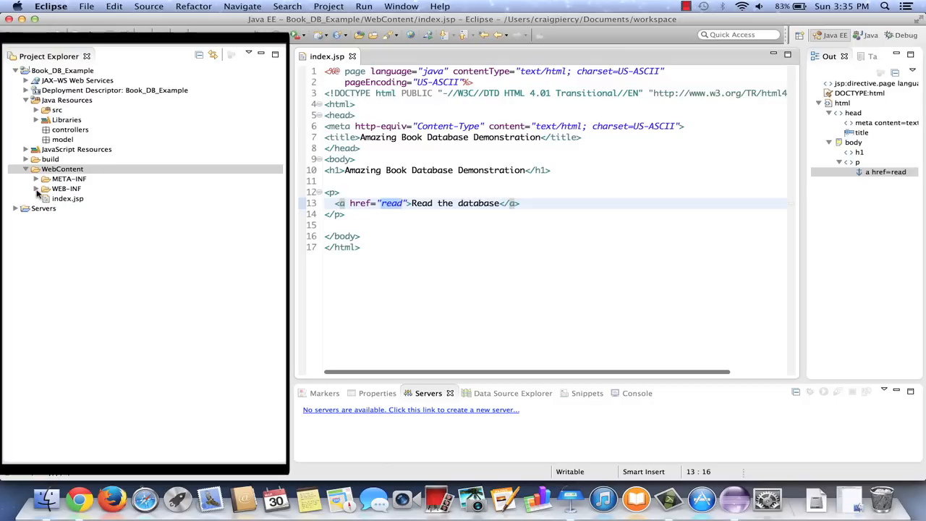
pyautogui.click(45, 189)
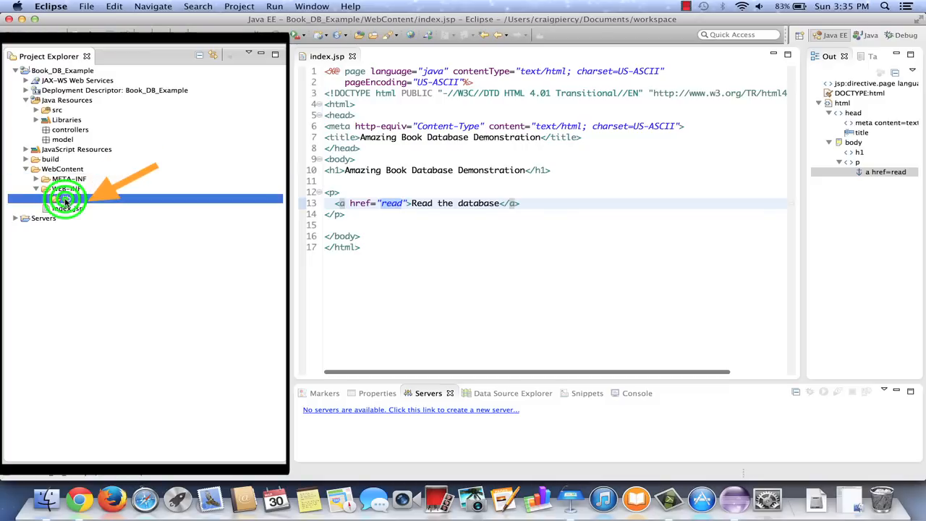
pyautogui.click(65, 200)
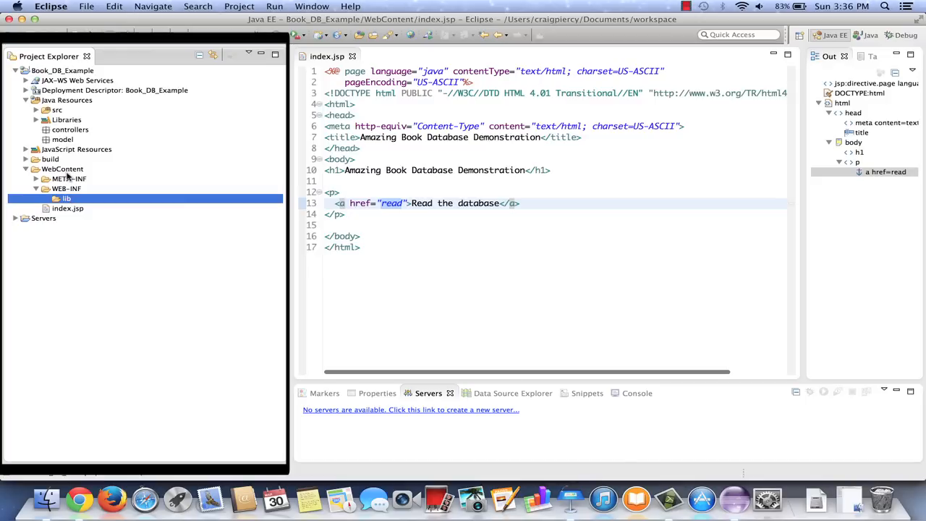
# Step: Start an Import into lib, choosing General > File System as the source
pyautogui.rightClick(64, 198)
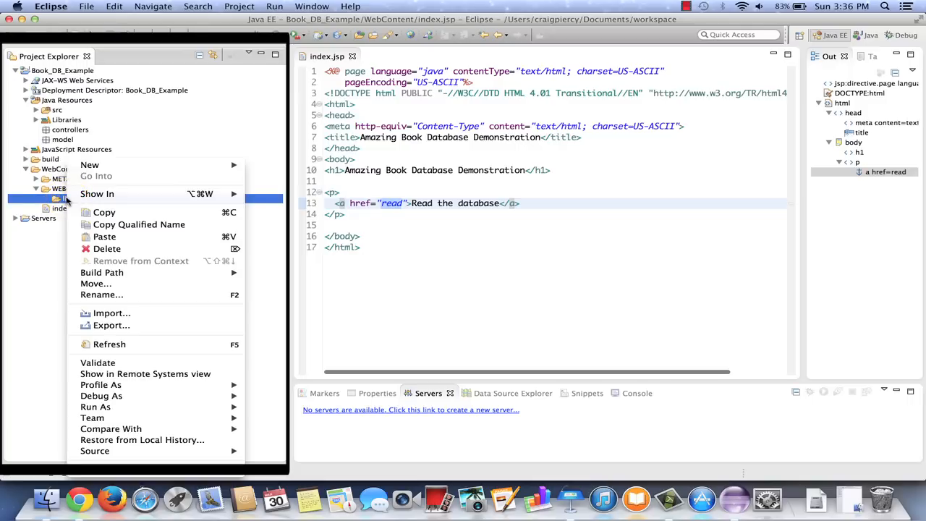
pyautogui.moveTo(95, 282)
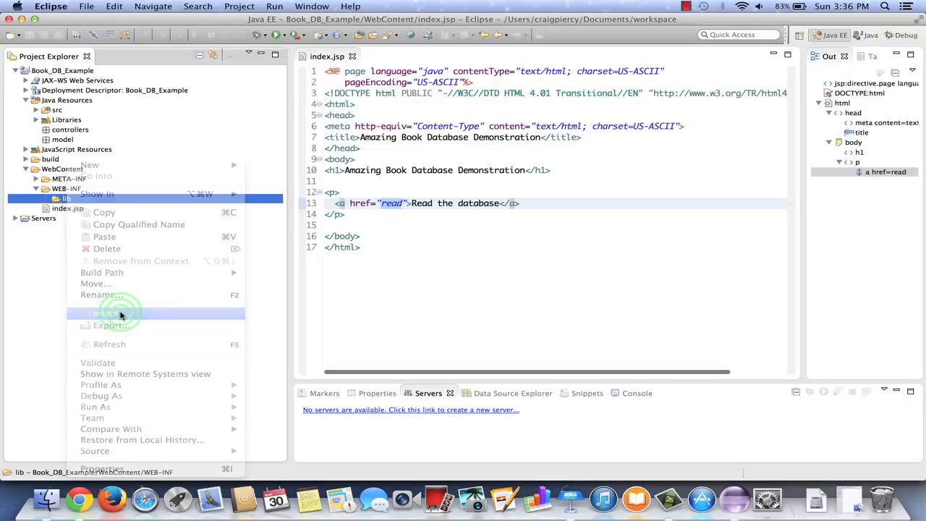
pyautogui.click(108, 313)
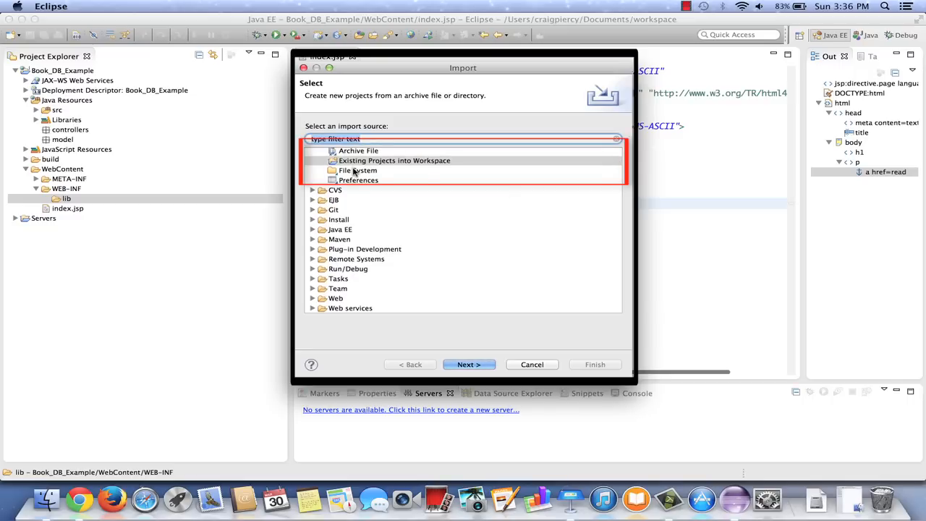
pyautogui.click(356, 171)
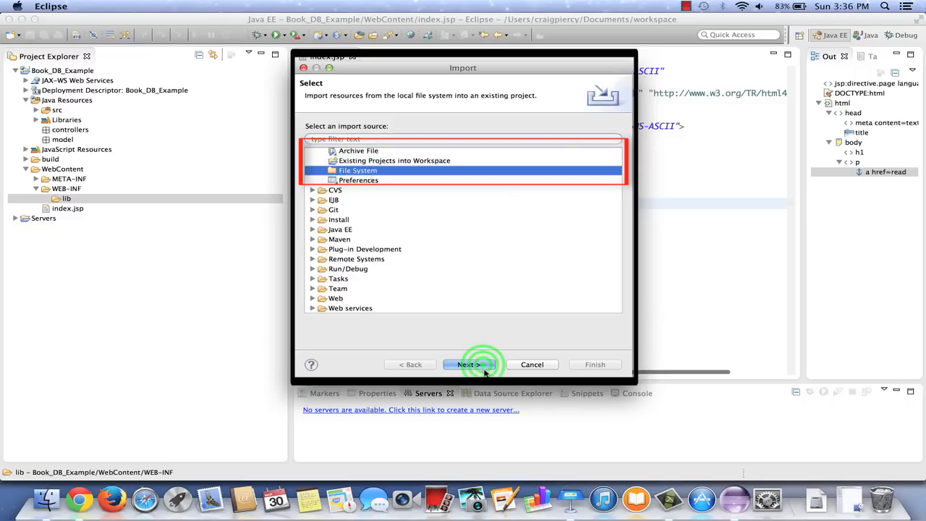
# Step: Browse Documents > mysql and set mysql-connector-java-5.1.29 as the import source directory
pyautogui.click(466, 364)
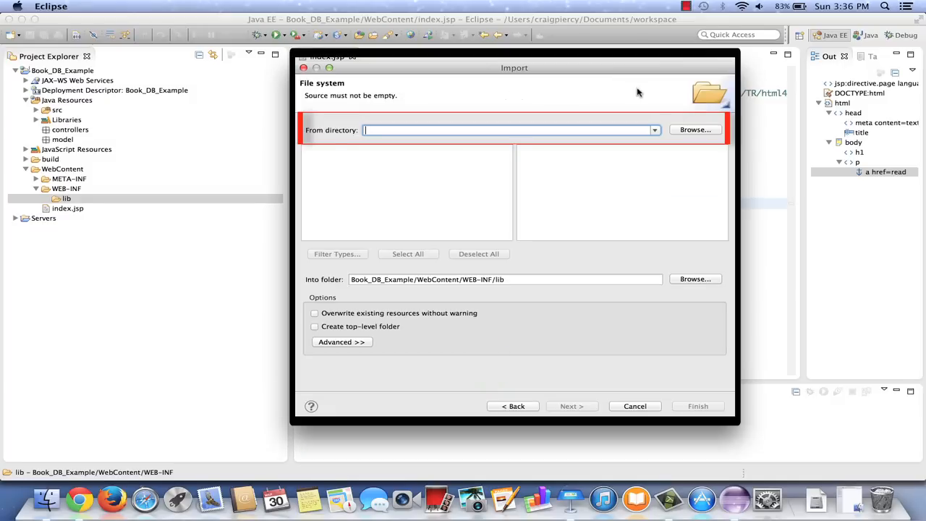
pyautogui.moveTo(682, 117)
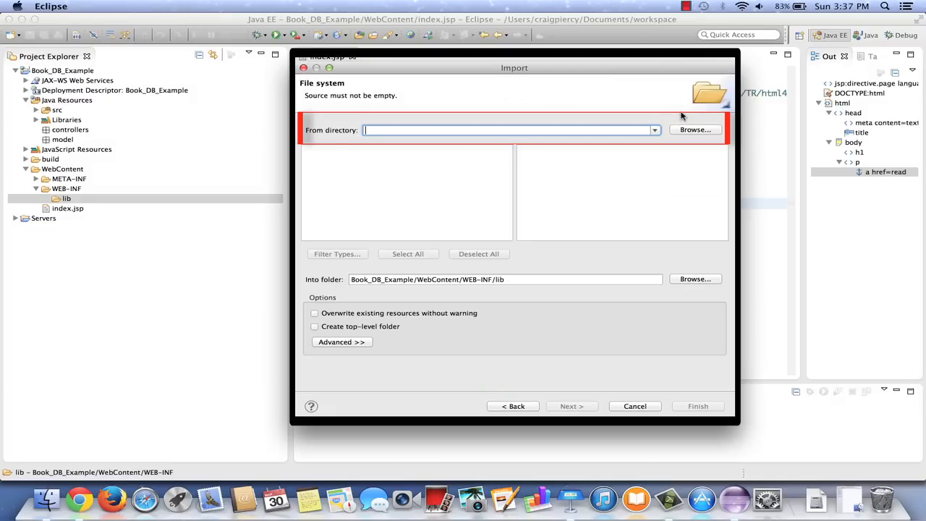
pyautogui.click(695, 130)
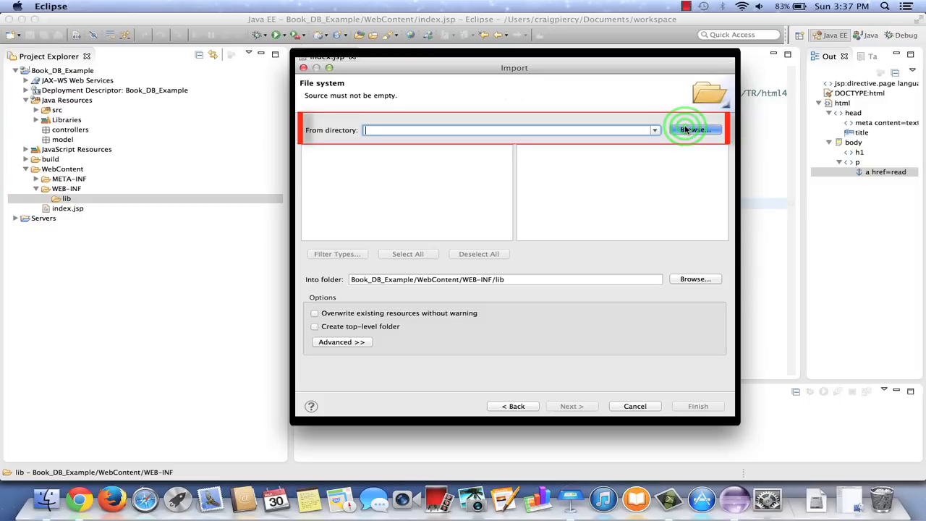
pyautogui.click(693, 130)
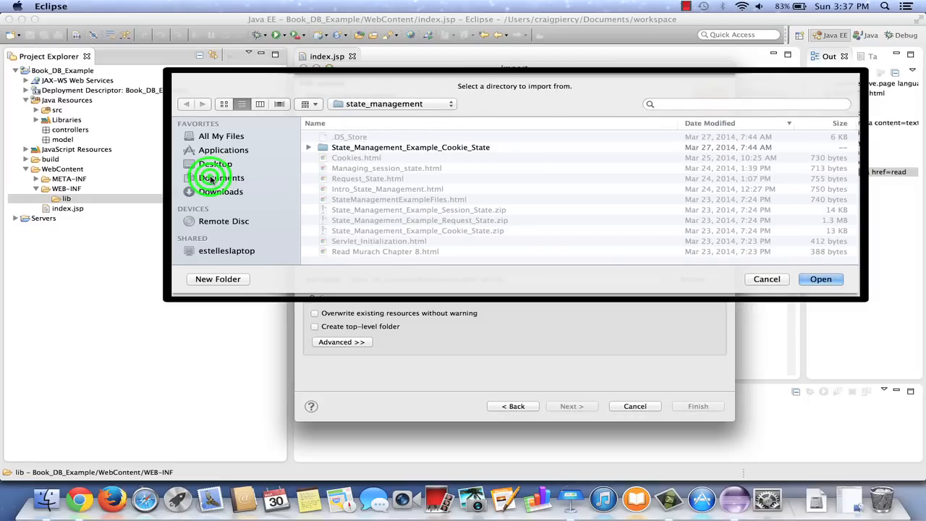
pyautogui.click(223, 176)
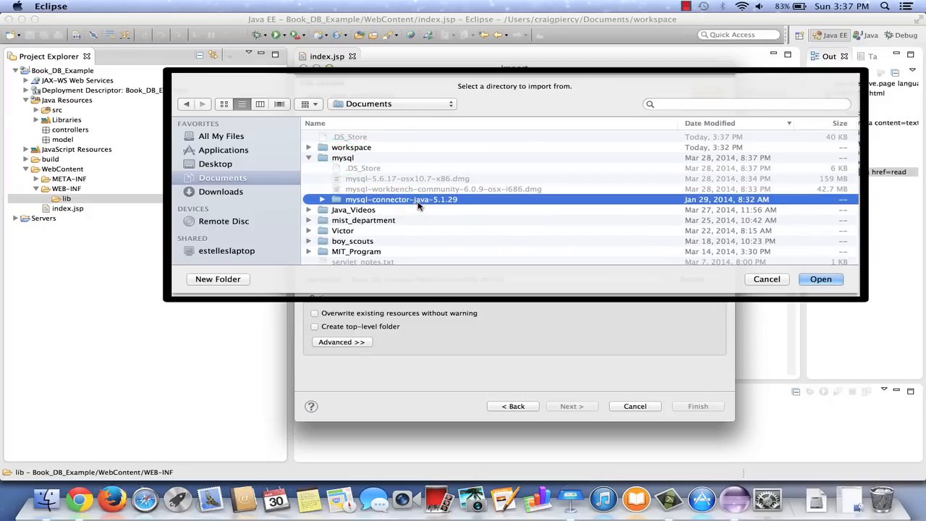
pyautogui.moveTo(619, 191)
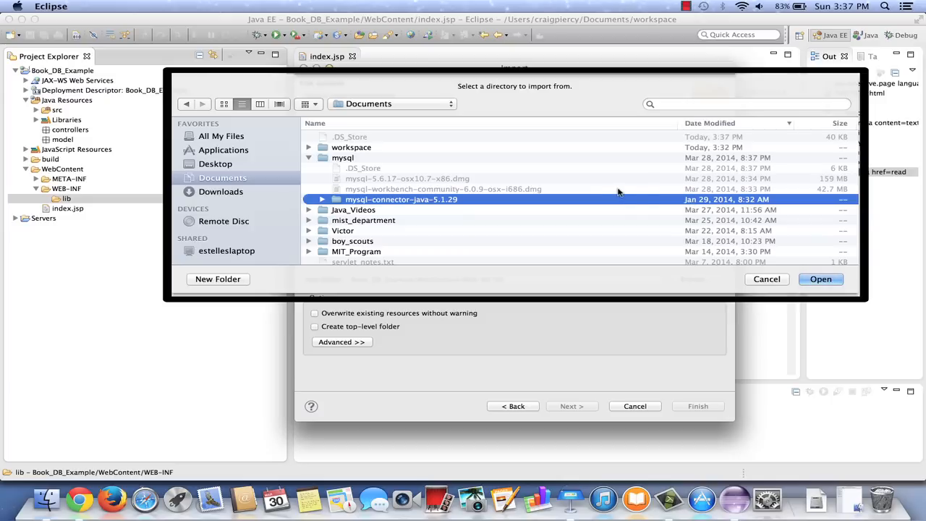
pyautogui.click(820, 279)
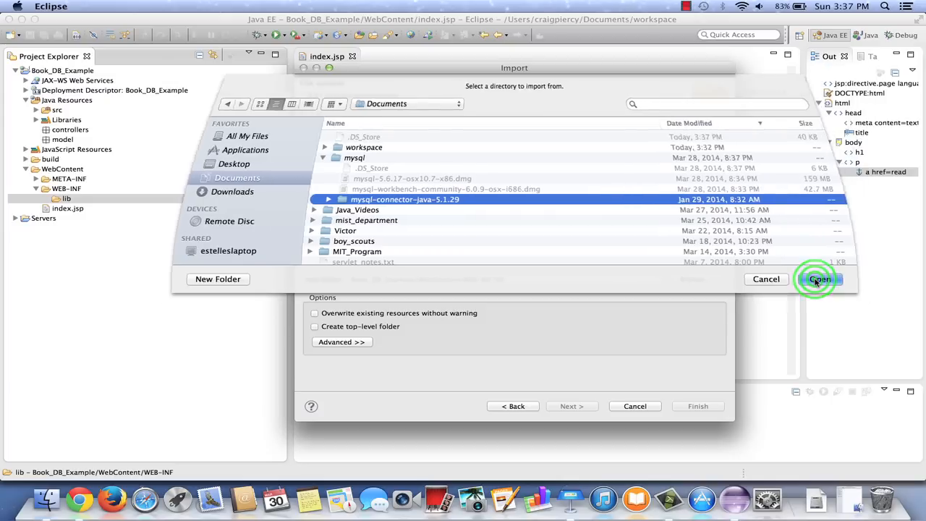
pyautogui.click(819, 280)
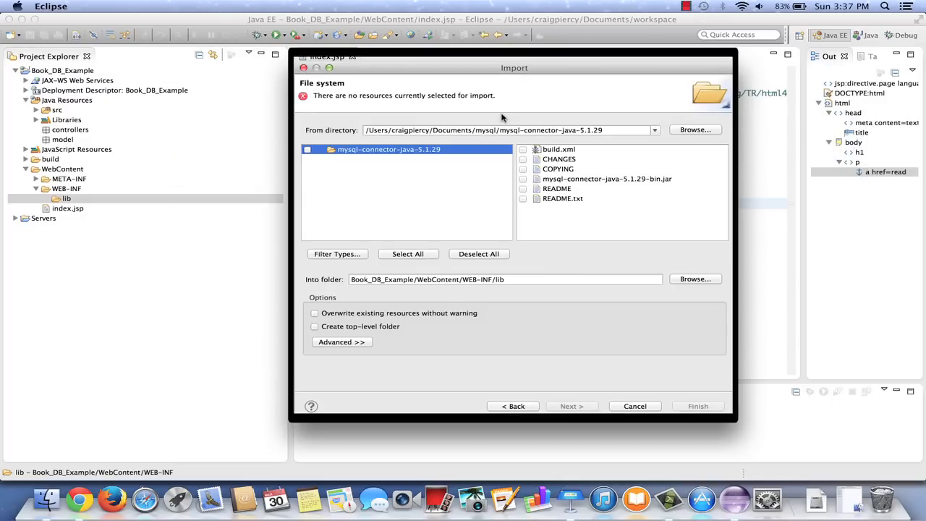
# Step: Check only mysql-connector-java-5.1.29-bin.jar for import into WEB-INF/lib and finish
pyautogui.click(388, 149)
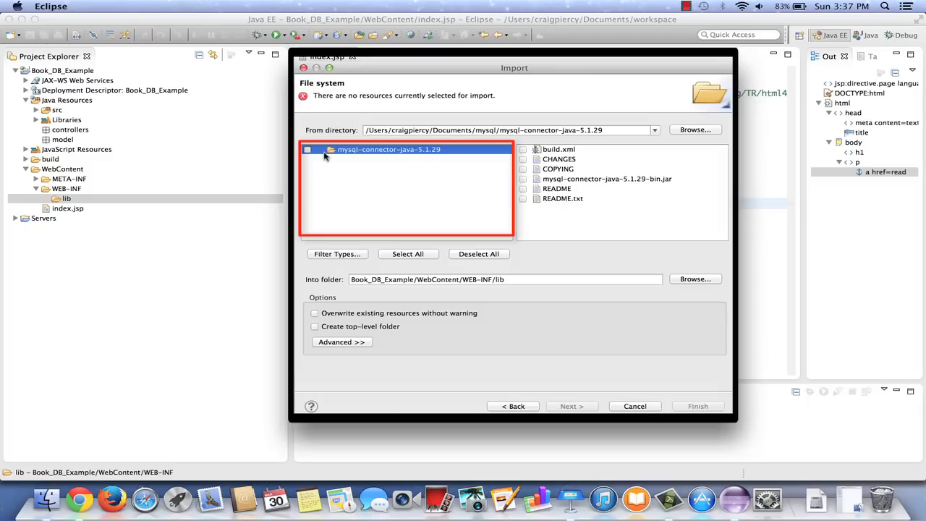
pyautogui.click(307, 149)
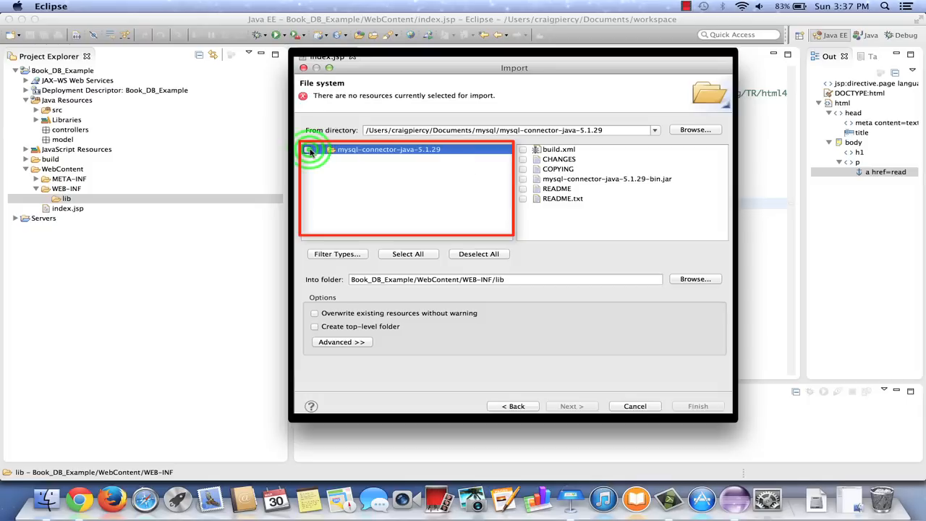
pyautogui.click(310, 149)
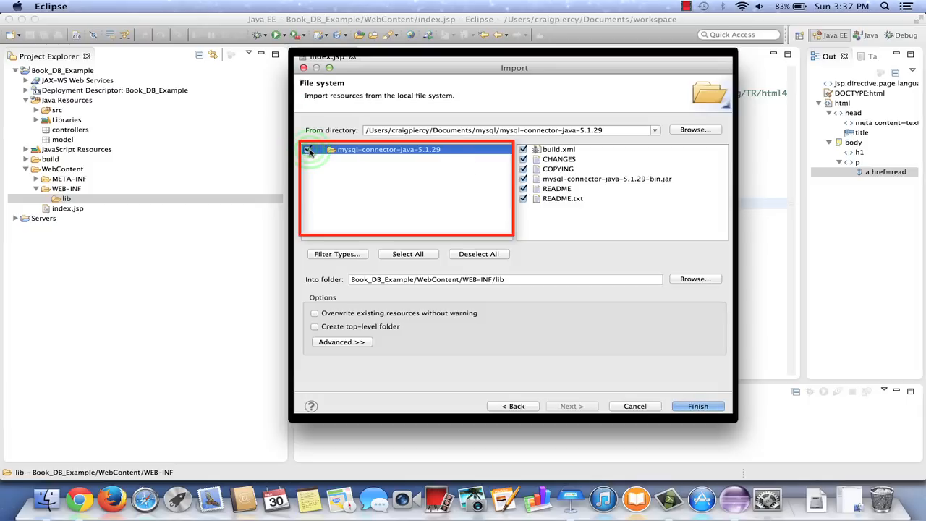
pyautogui.click(307, 149)
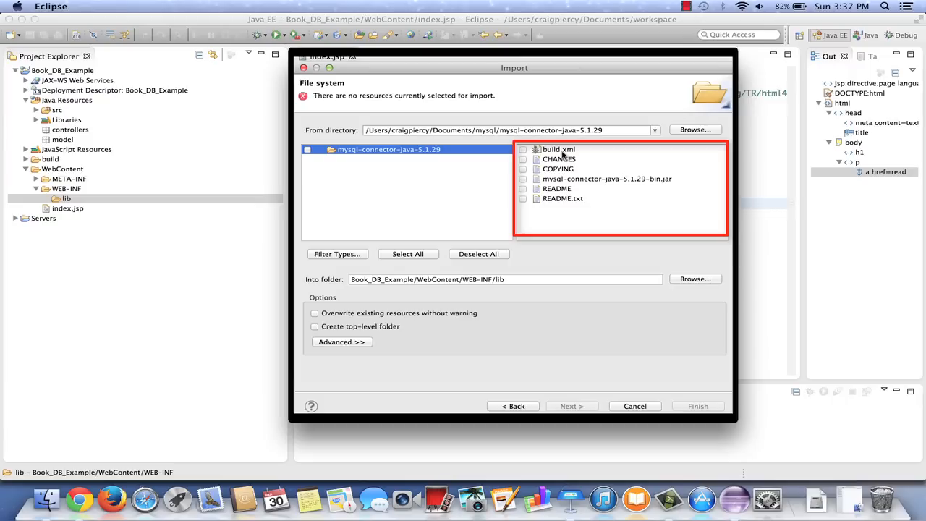
pyautogui.moveTo(611, 188)
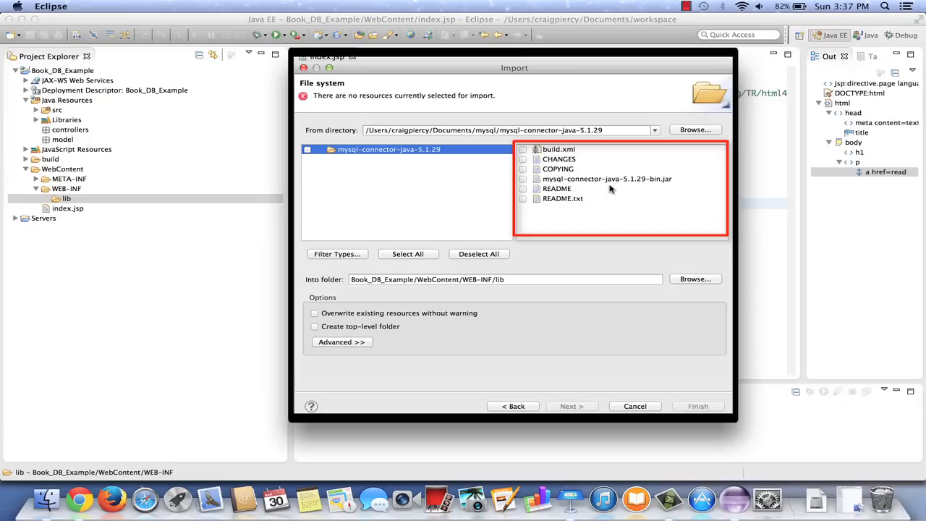
pyautogui.moveTo(591, 190)
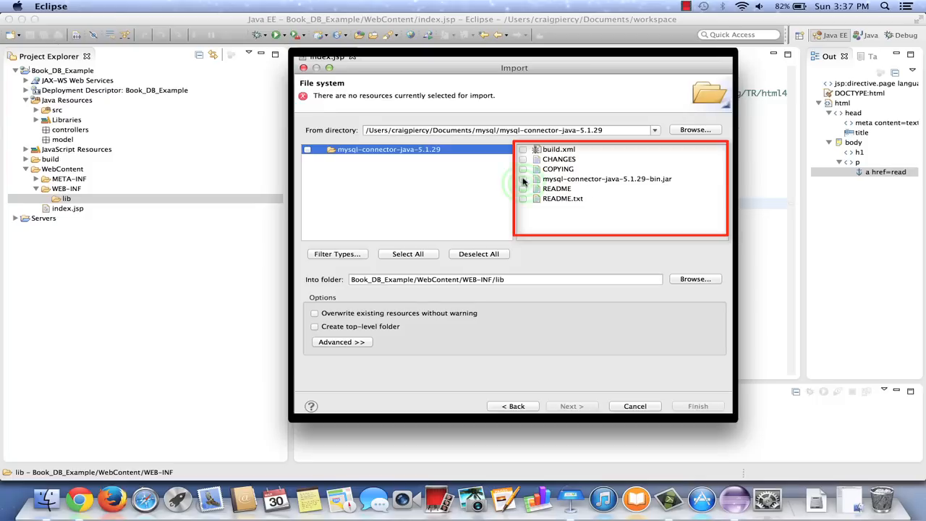
pyautogui.click(524, 179)
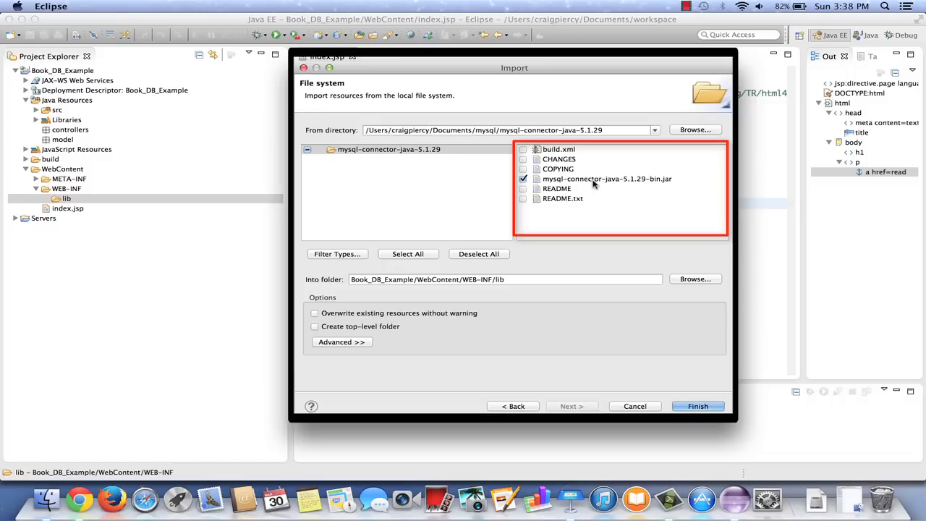
pyautogui.moveTo(638, 368)
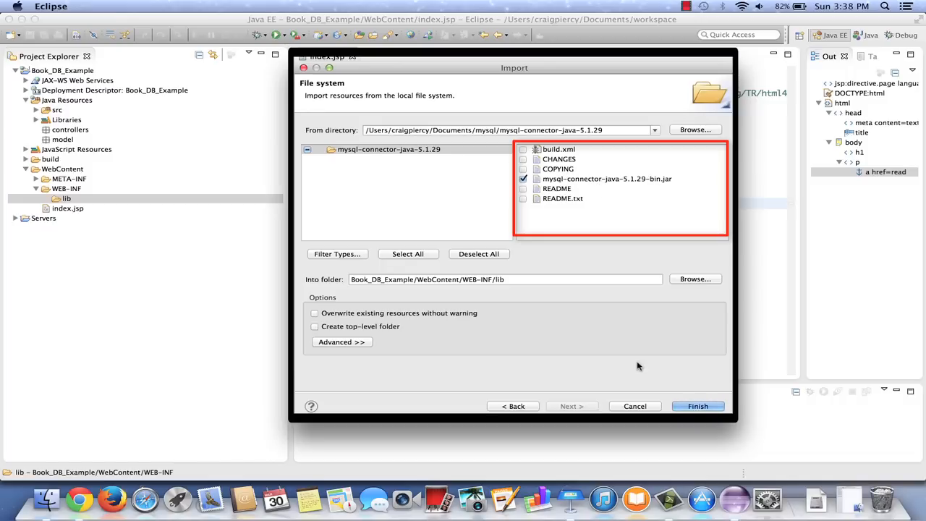
pyautogui.click(698, 406)
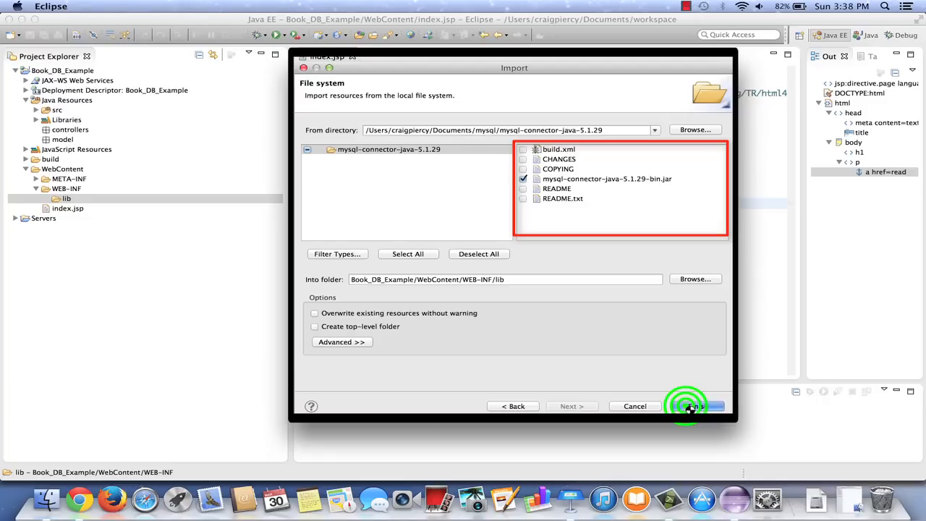
# Step: Expand WEB-INF/lib to show mysql-connector-java-5.1.29-bin.jar, then select the Book_DB_Example project
pyautogui.click(701, 405)
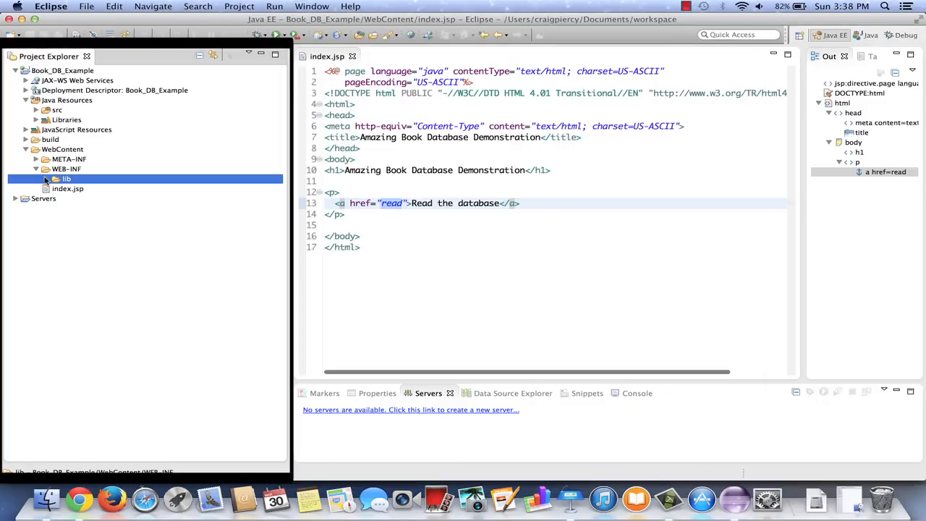
pyautogui.click(45, 180)
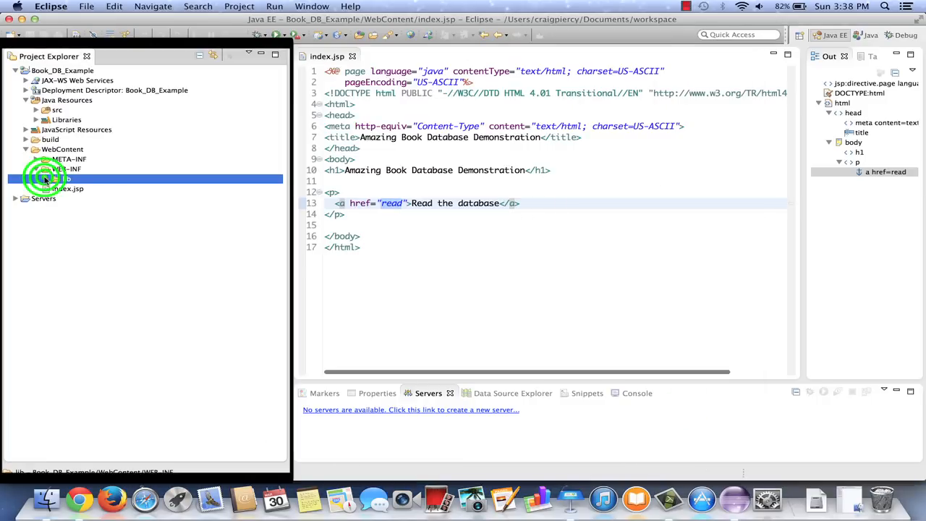
pyautogui.click(46, 179)
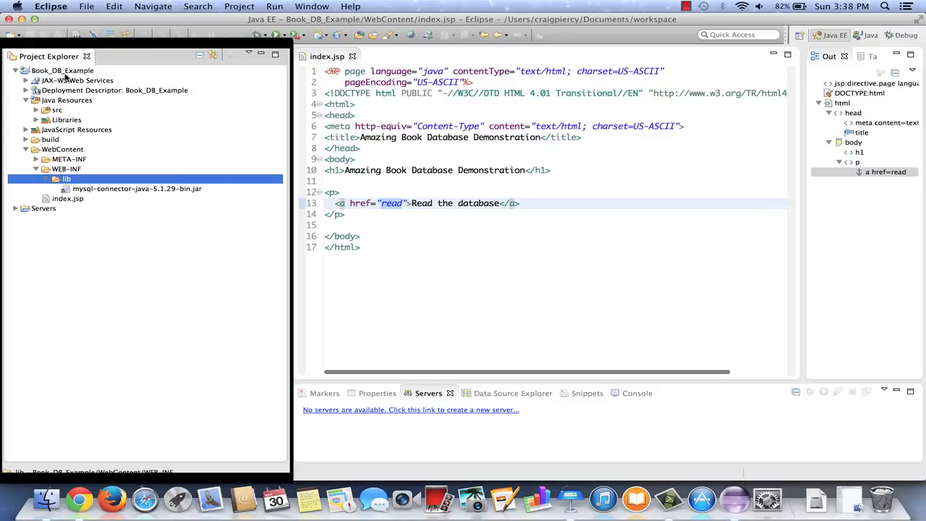
pyautogui.click(62, 70)
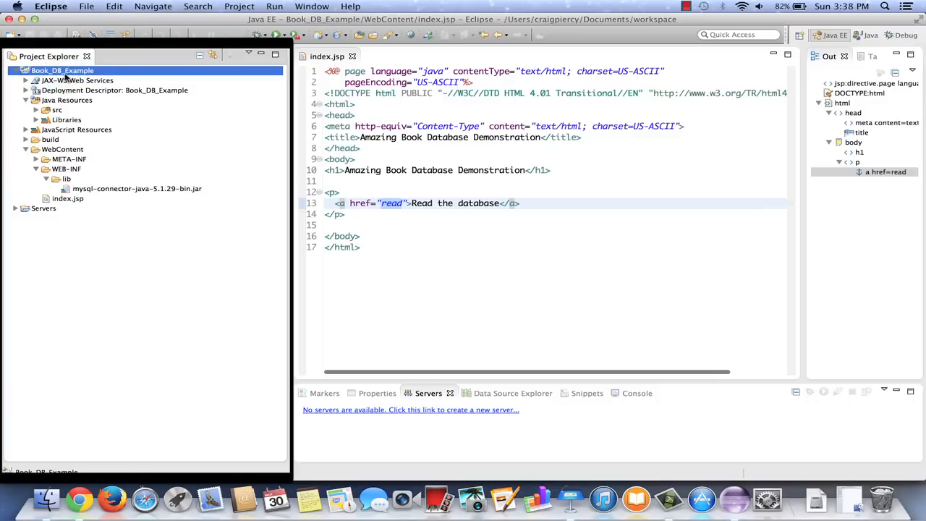
# Step: Bring up the context actions for the Book_DB_Example project
pyautogui.rightClick(61, 69)
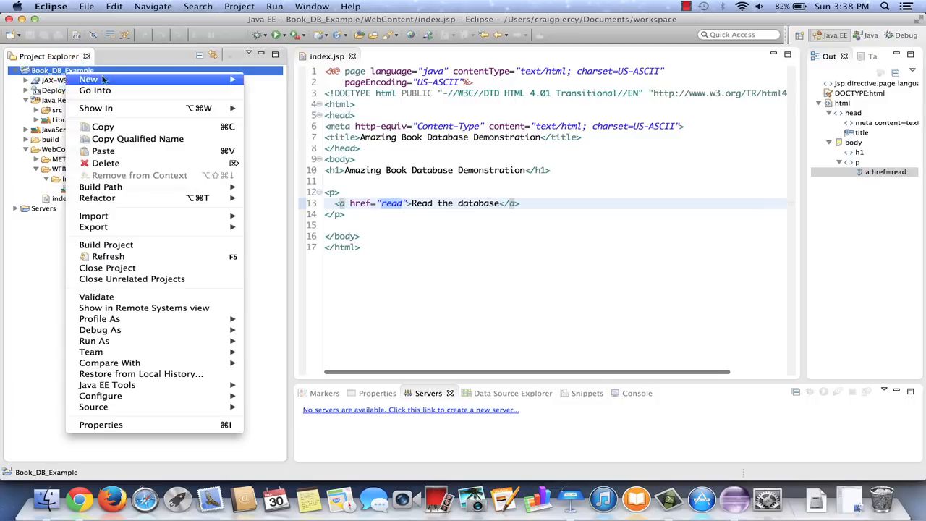
pyautogui.moveTo(101, 187)
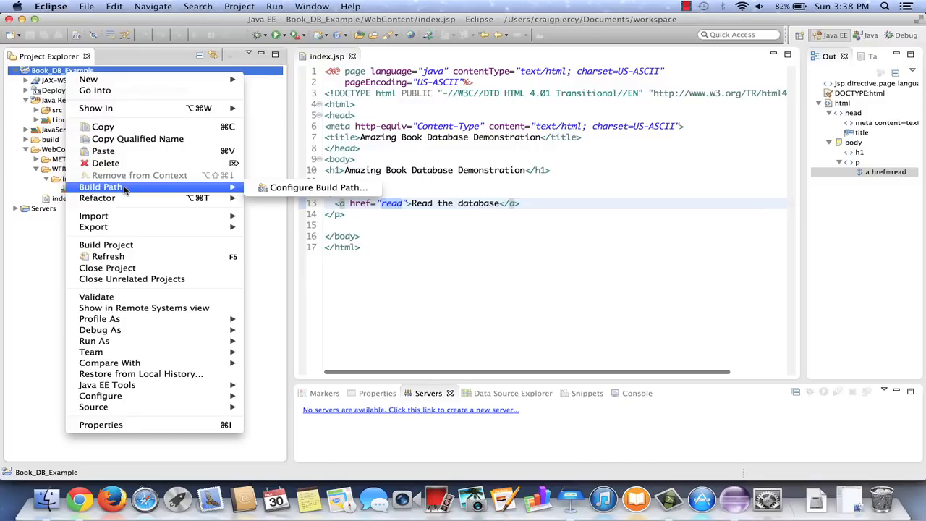
pyautogui.moveTo(318, 188)
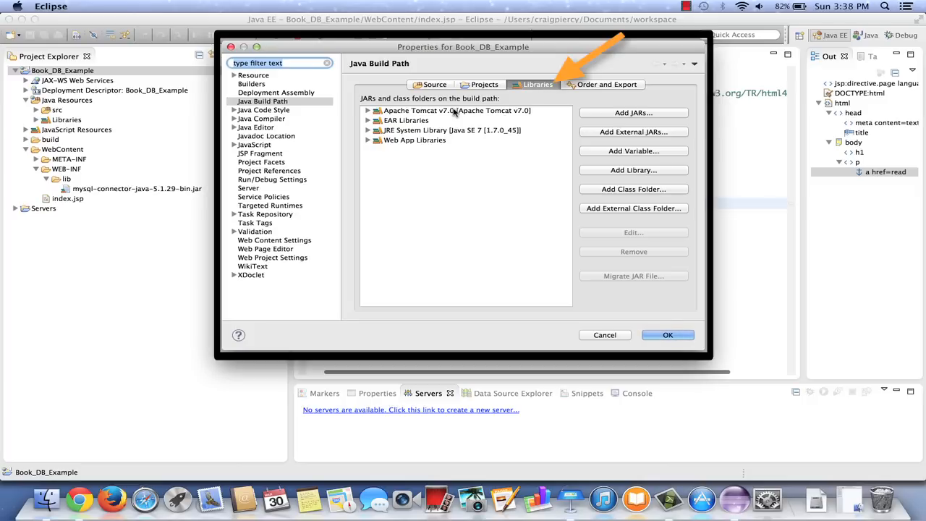
pyautogui.moveTo(449, 144)
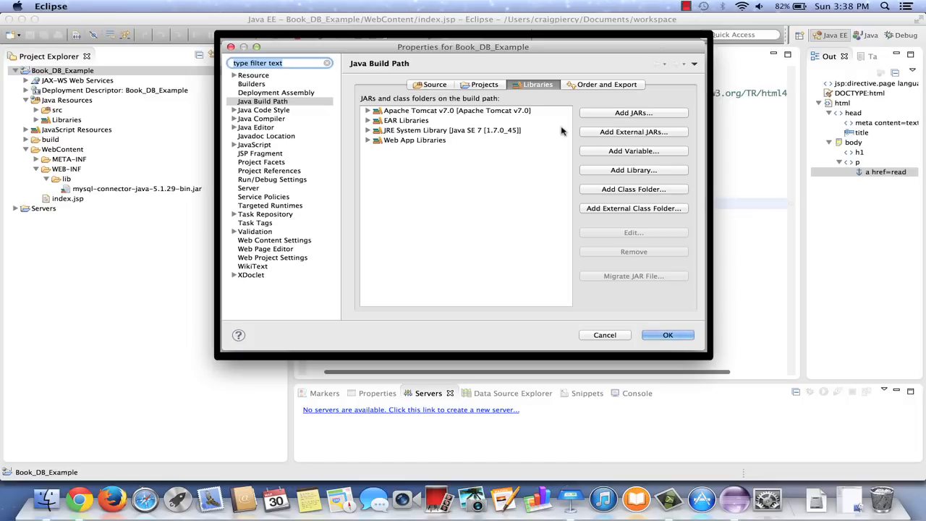
pyautogui.moveTo(636, 117)
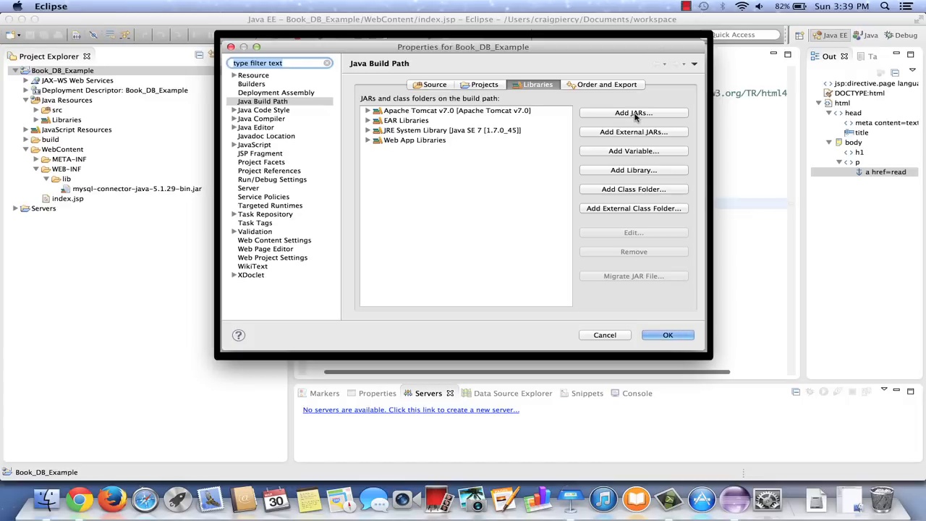
# Step: Start Add JARs and expand Book_DB_Example > WebContent > WEB-INF > lib
pyautogui.click(634, 113)
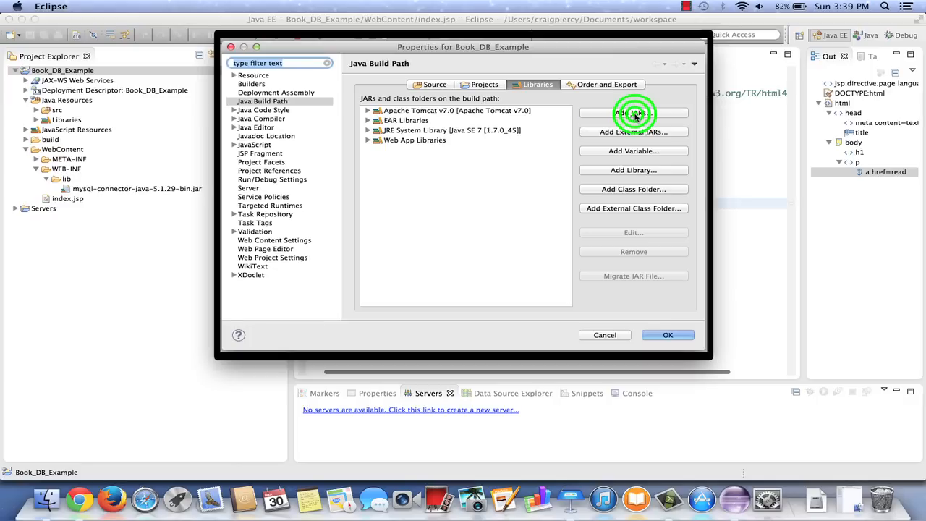
pyautogui.click(634, 113)
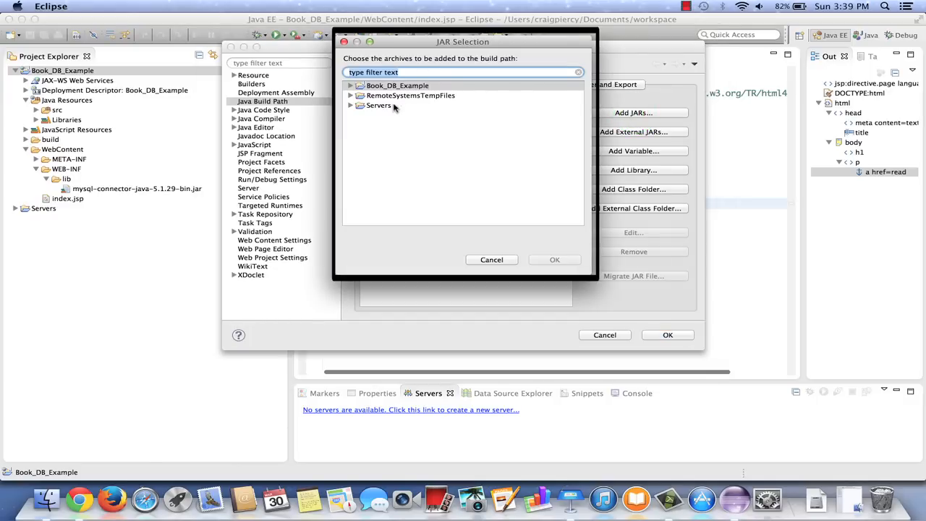
pyautogui.moveTo(396, 90)
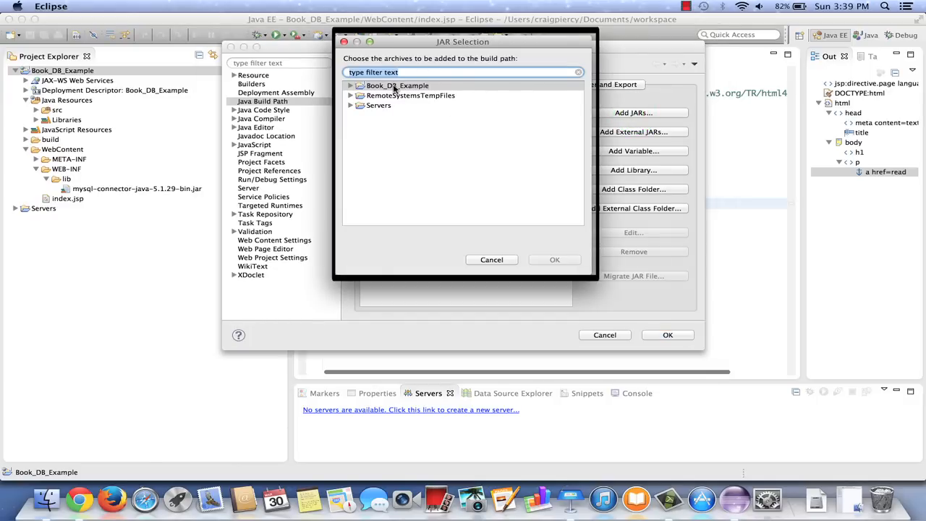
pyautogui.click(351, 85)
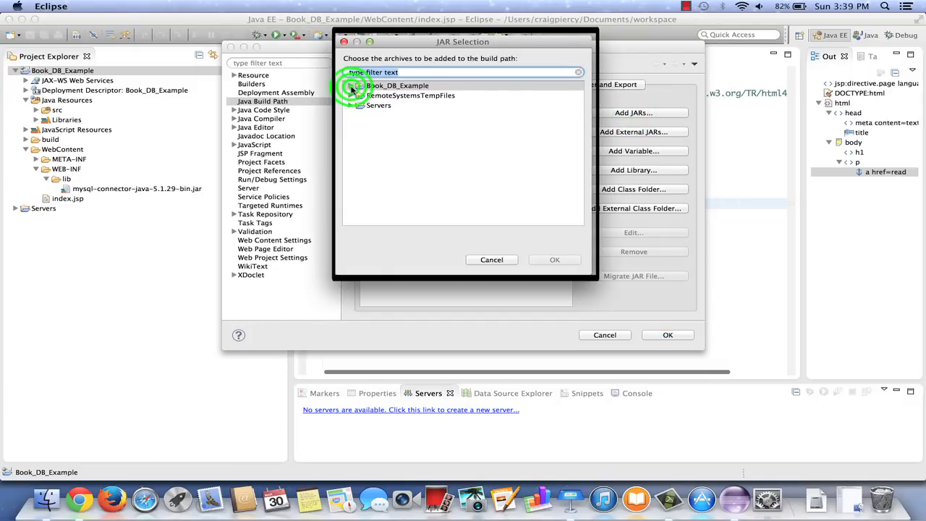
pyautogui.click(351, 85)
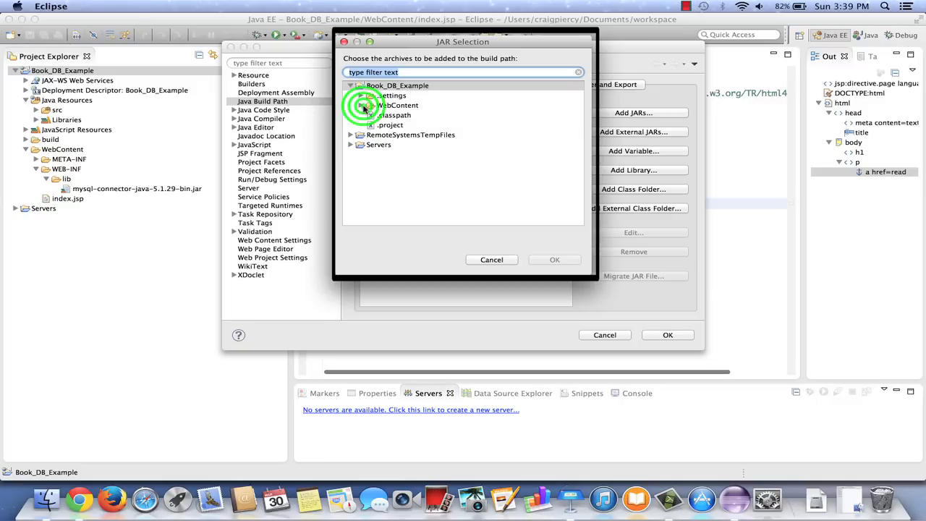
pyautogui.click(369, 104)
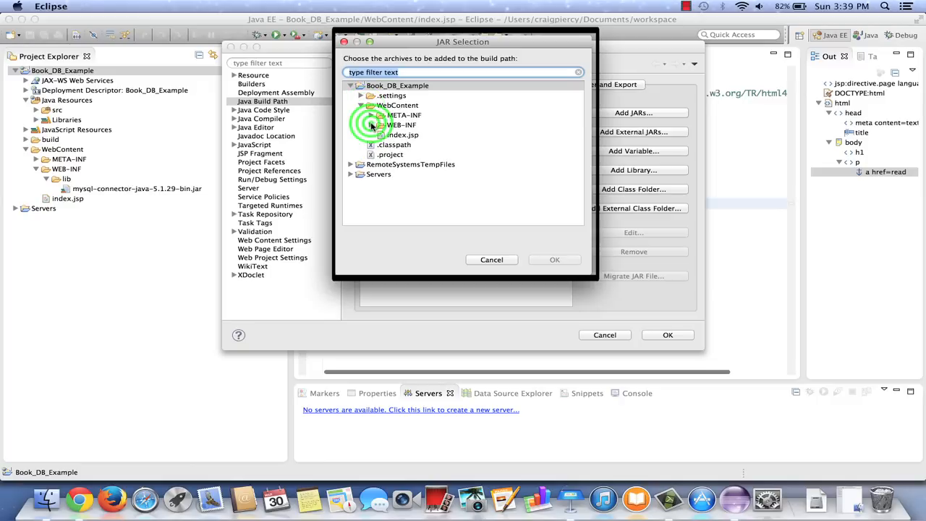
pyautogui.click(372, 124)
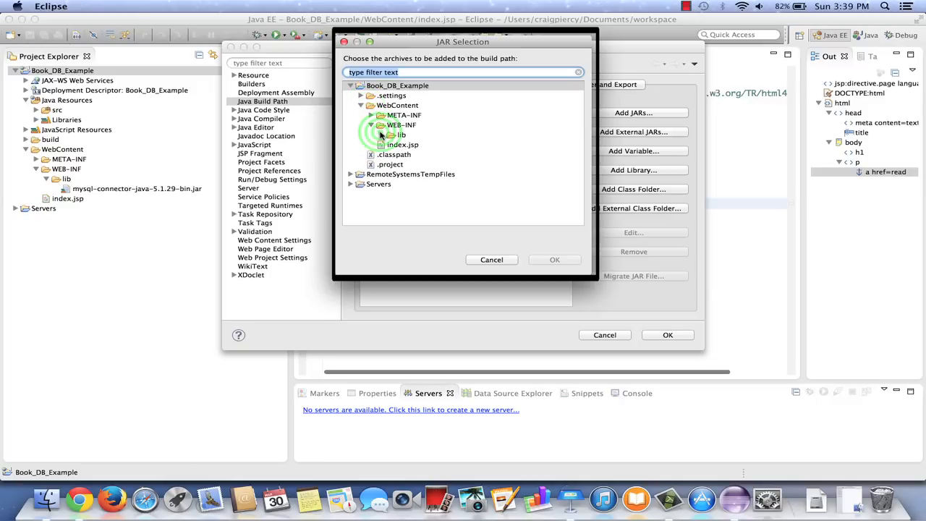
pyautogui.click(382, 134)
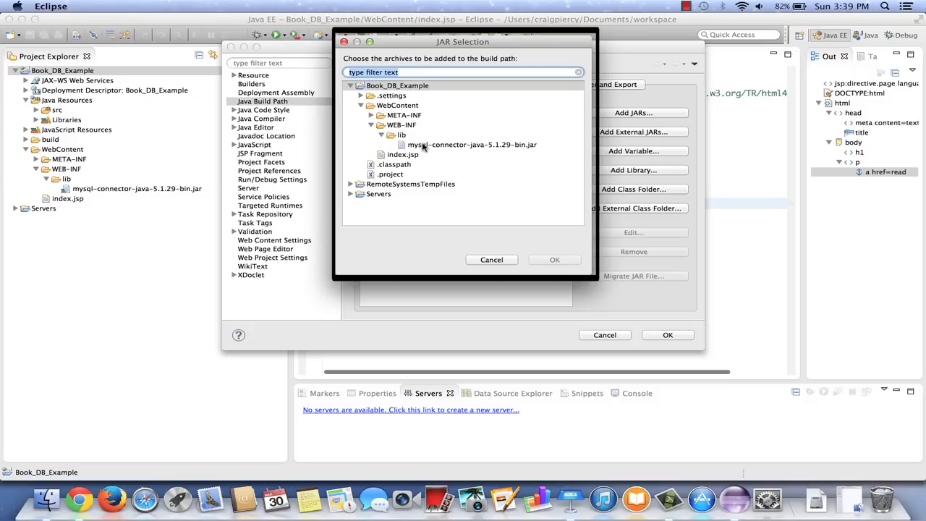
# Step: Add mysql-connector-java-5.1.29-bin.jar from lib to the build path libraries
pyautogui.click(472, 145)
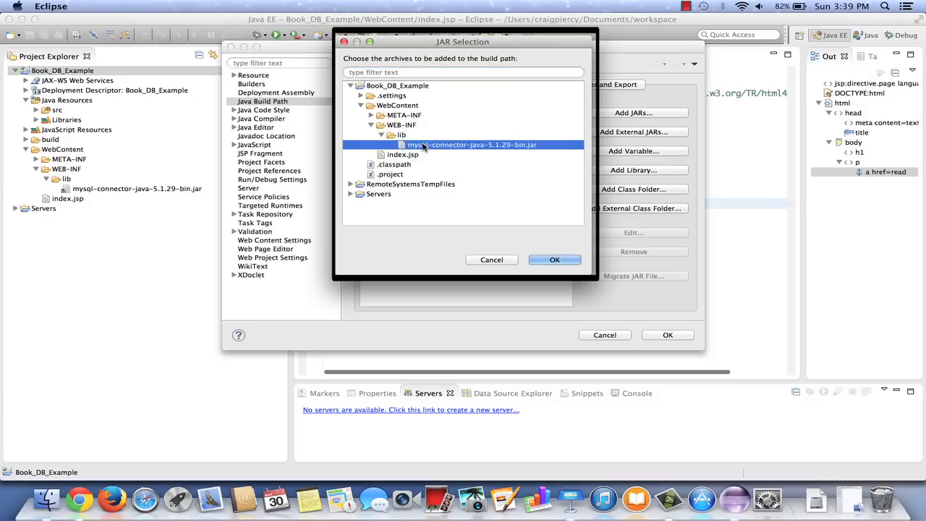
pyautogui.click(555, 261)
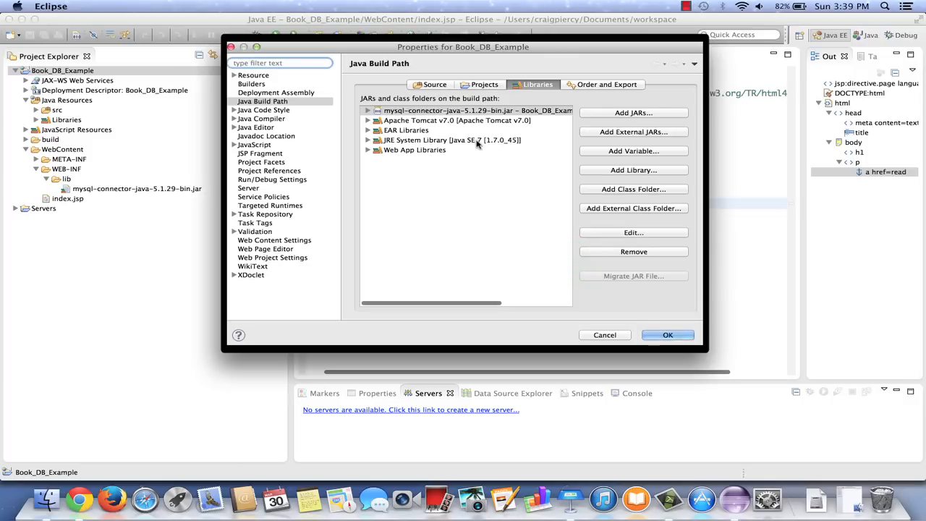
# Step: Apply the updated build path and close the Book_DB_Example properties
pyautogui.click(466, 110)
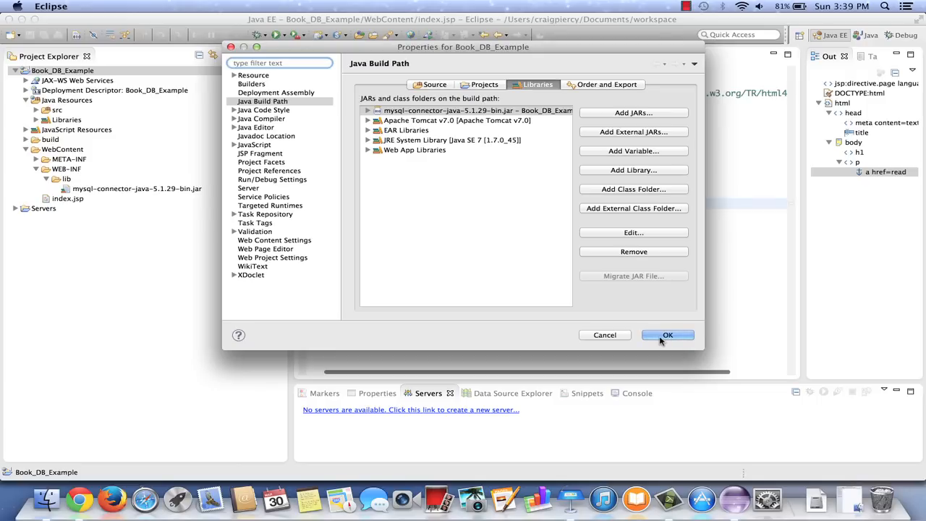
pyautogui.click(667, 334)
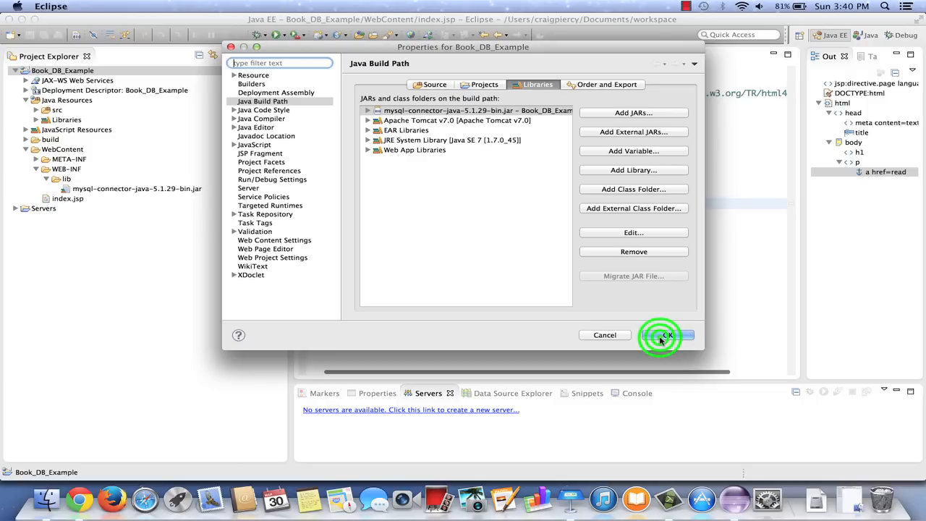
pyautogui.click(660, 335)
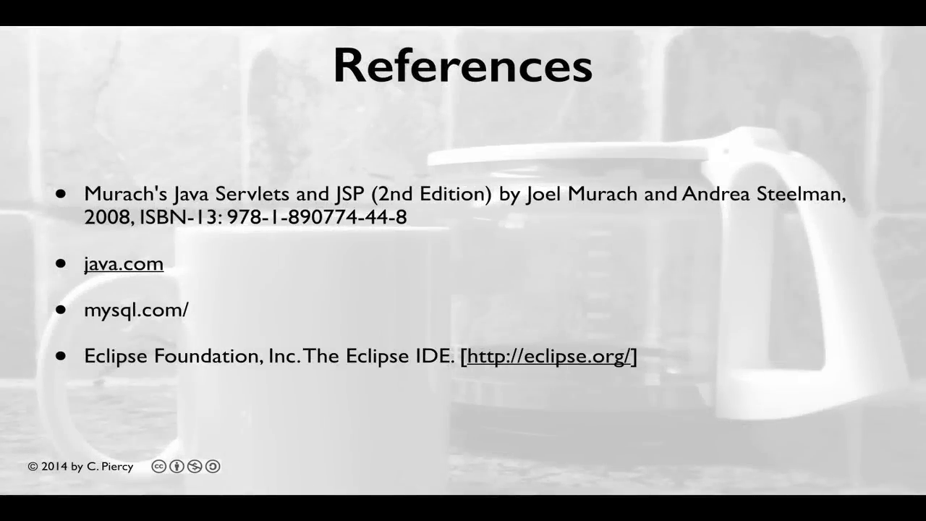